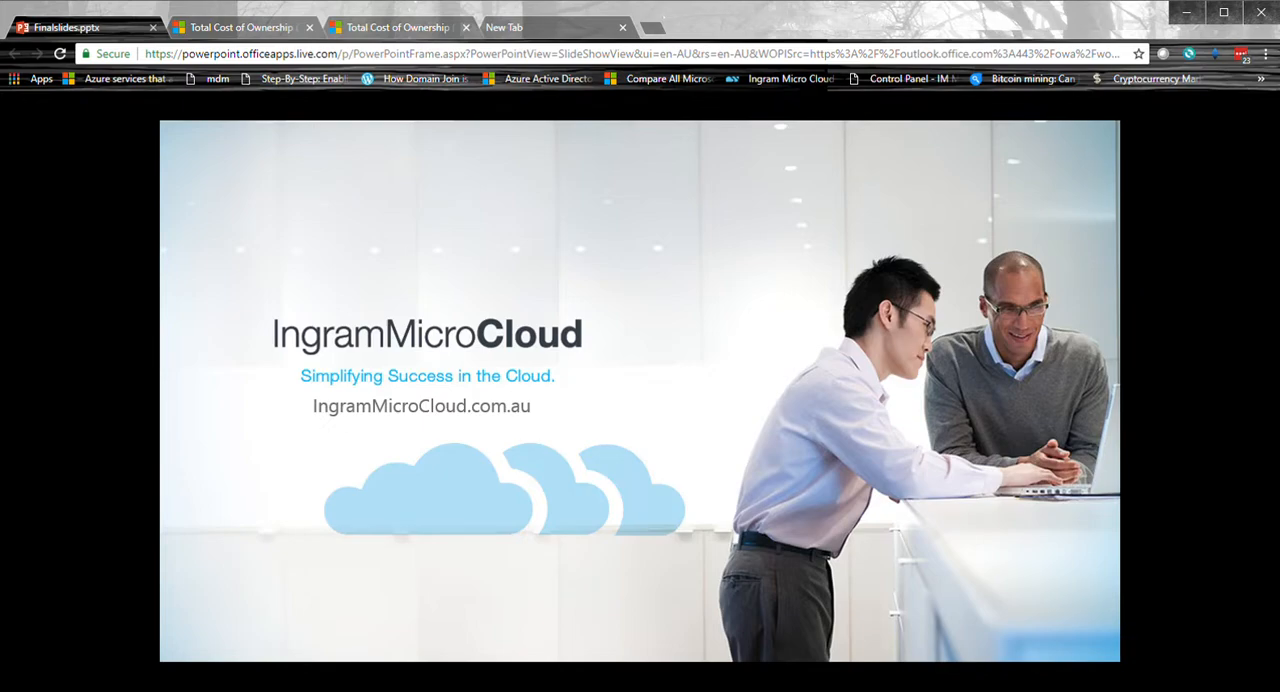
mouse_move(718, 296)
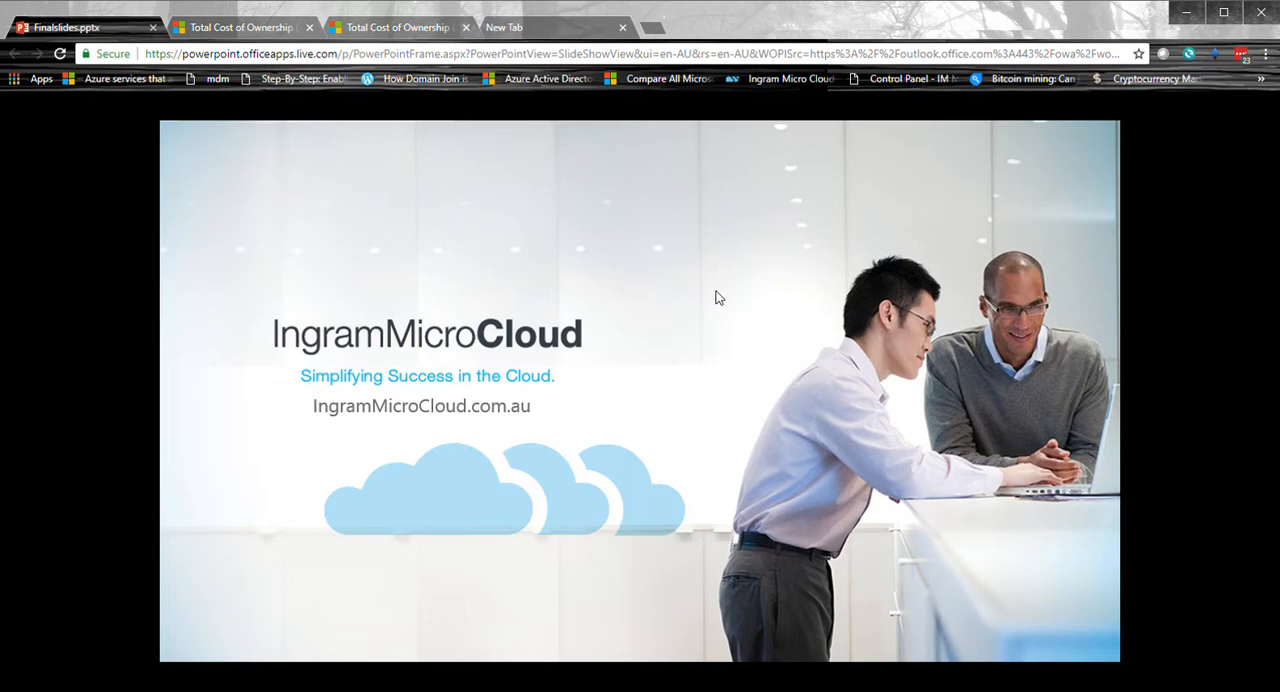
mouse_move(416, 312)
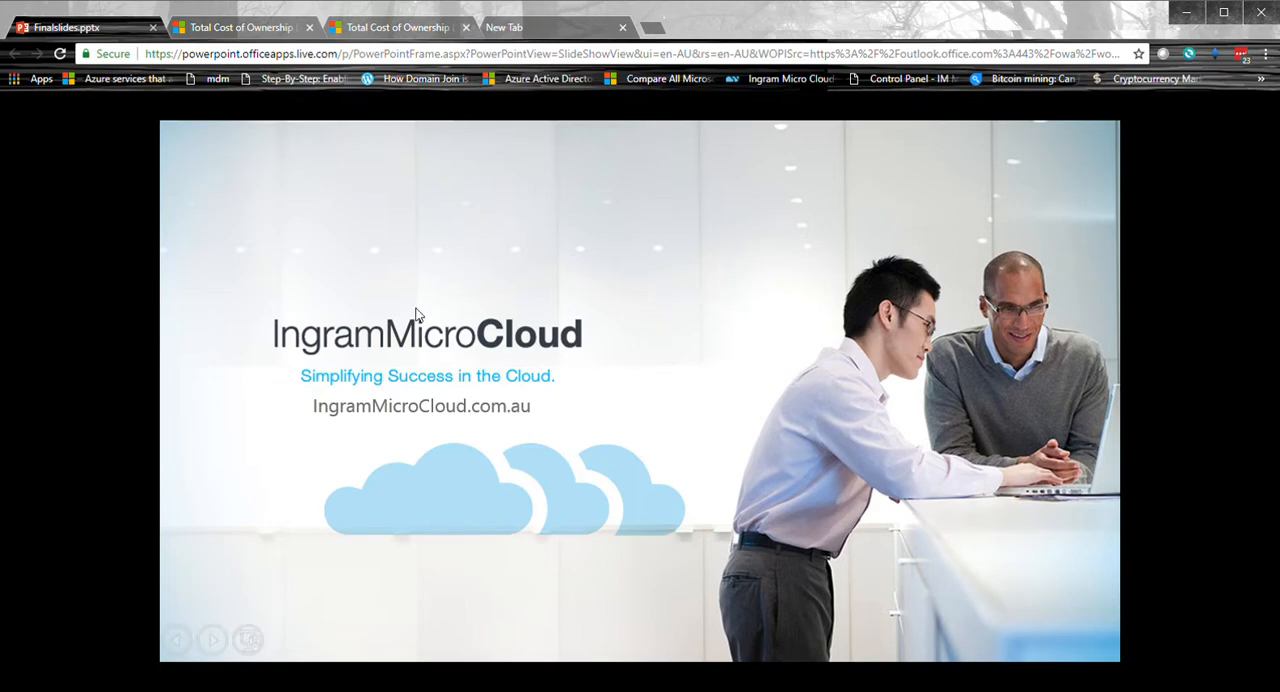
mouse_move(372, 290)
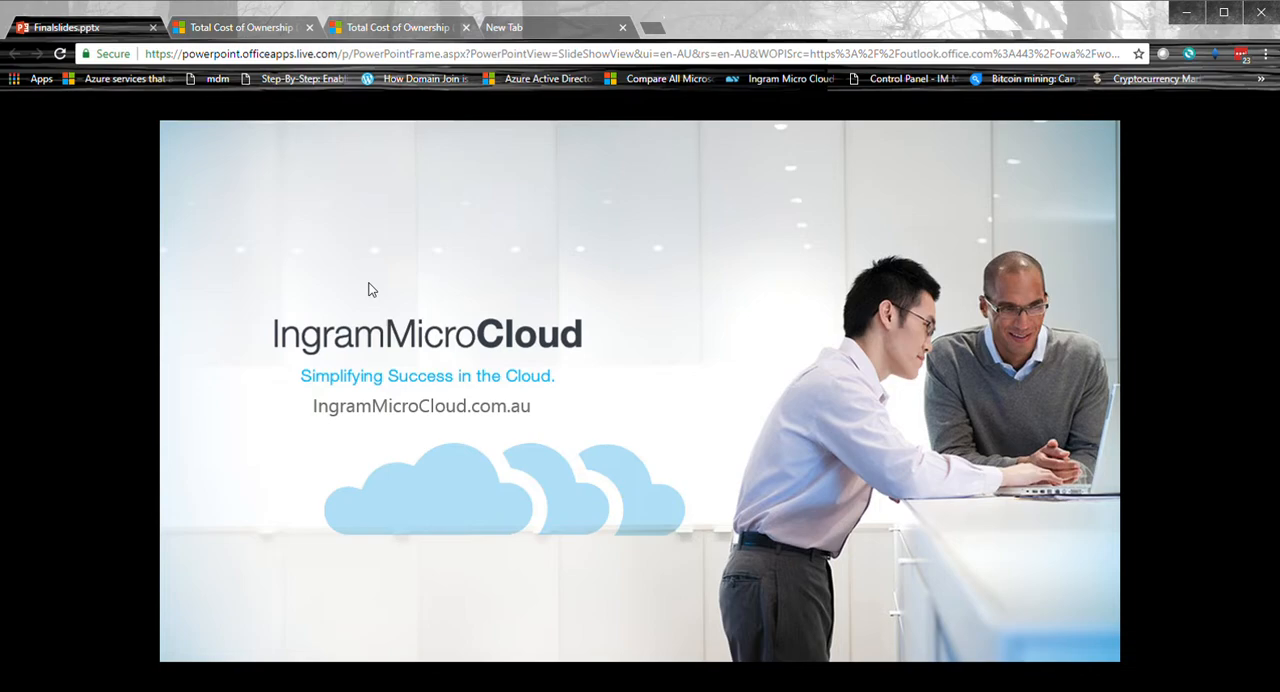
Step: Show the View report page with $308,476 savings and the on-premises vs Azure cost chart
left_click(240, 26)
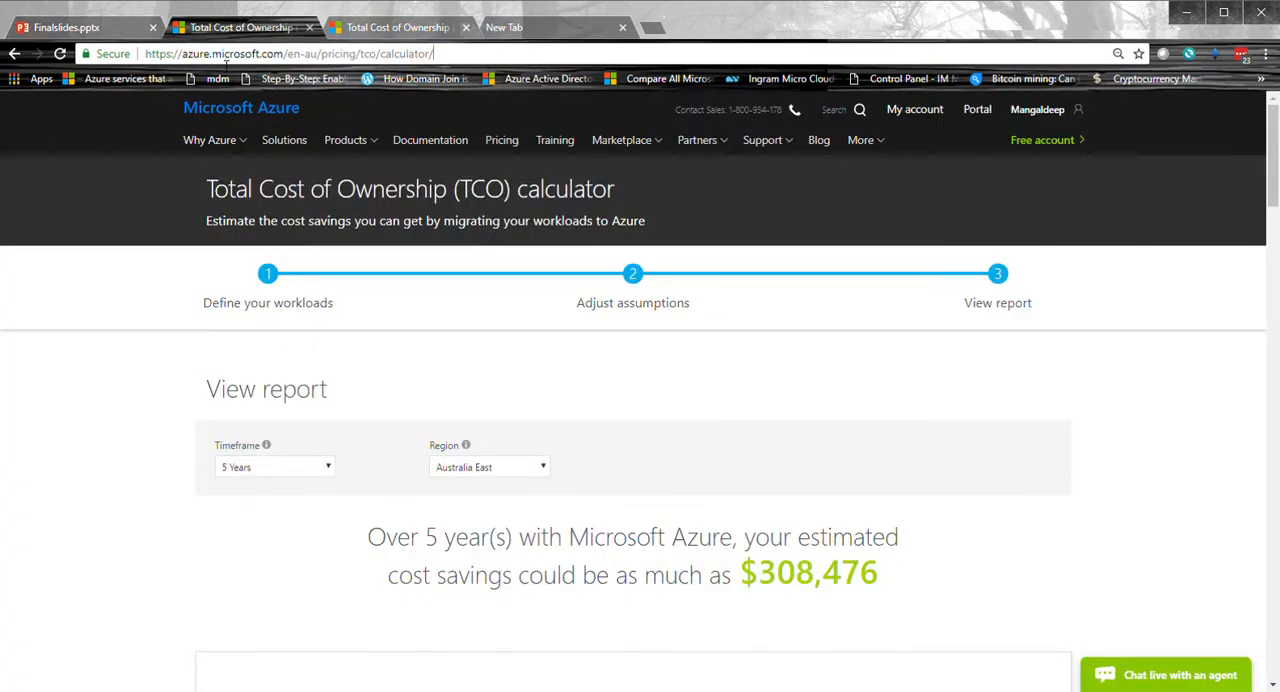
left_click(300, 54)
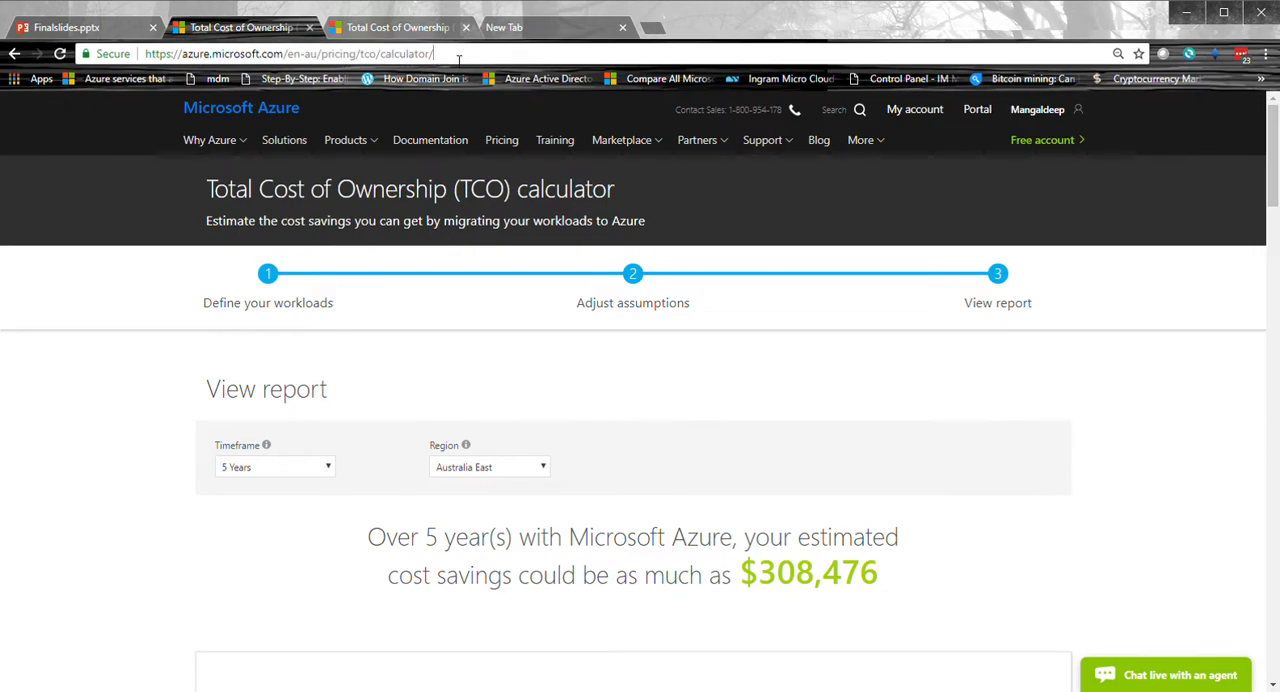
mouse_move(276, 476)
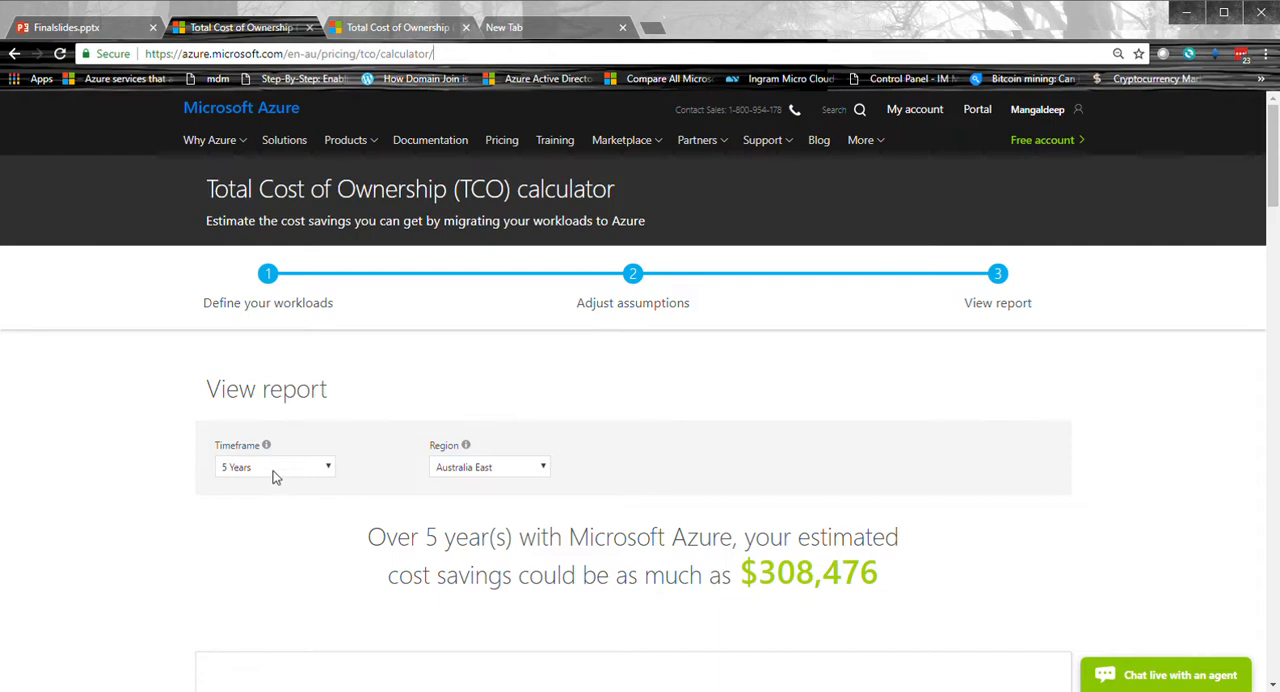
scroll("down", 3)
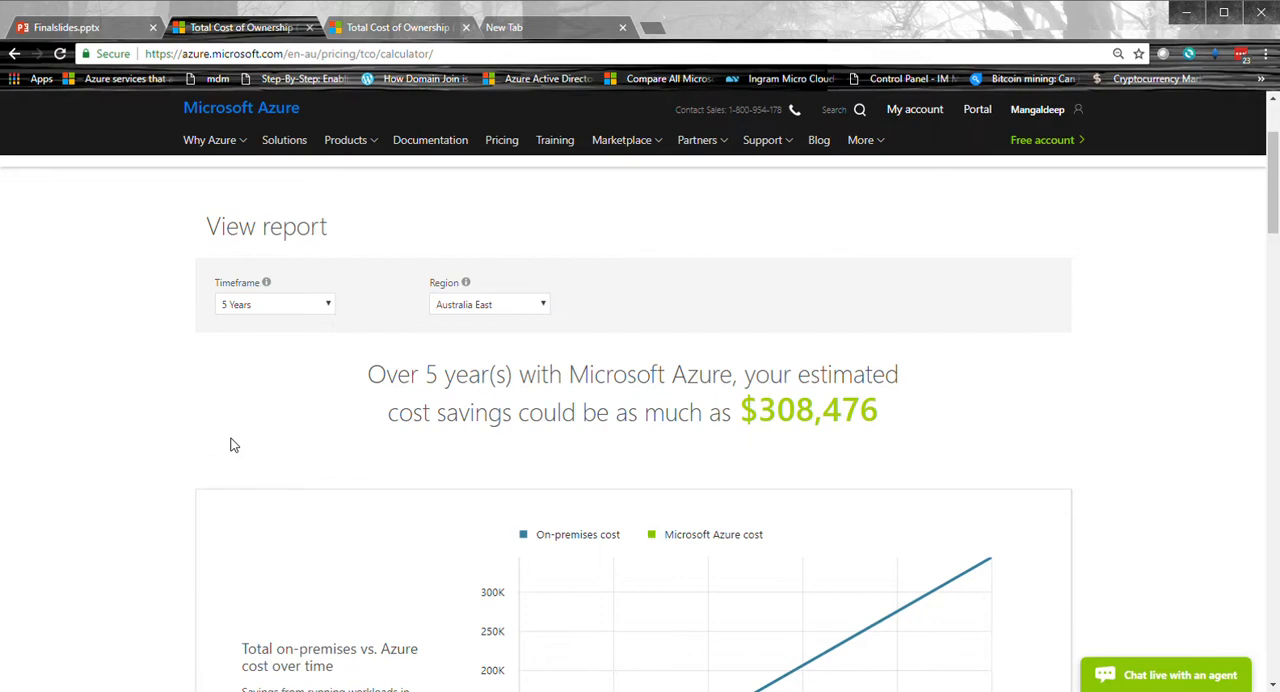
mouse_move(322, 380)
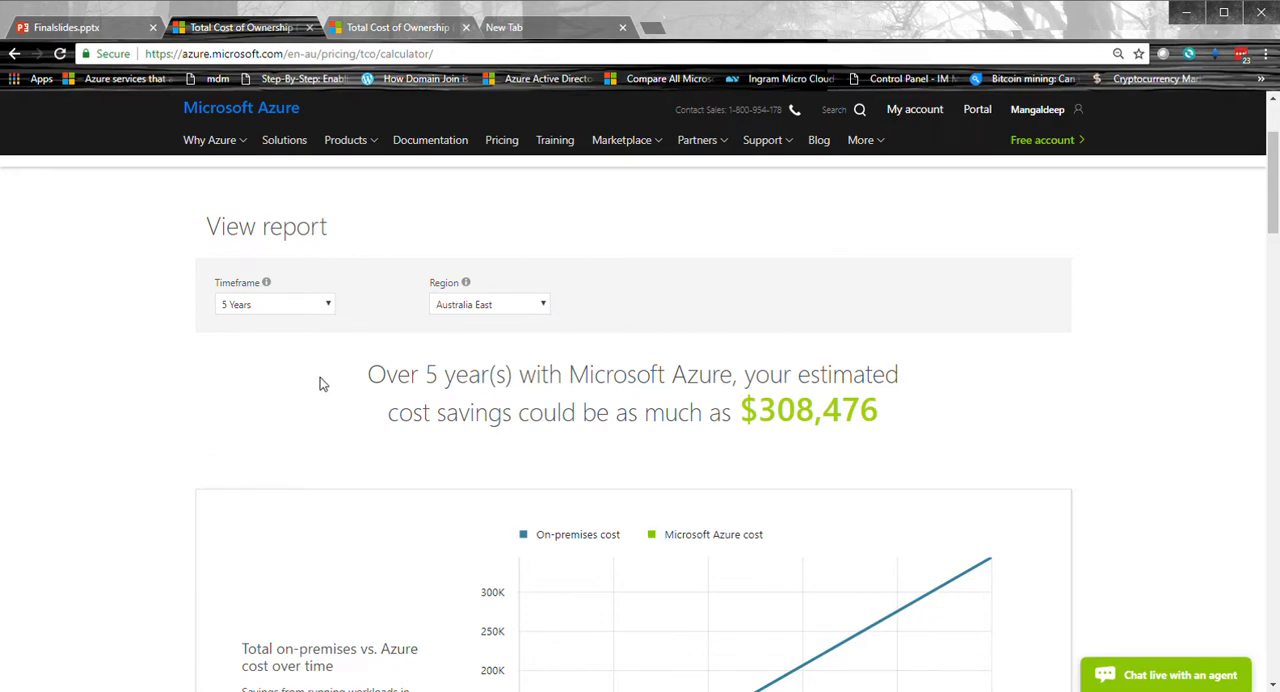
scroll("down", 3)
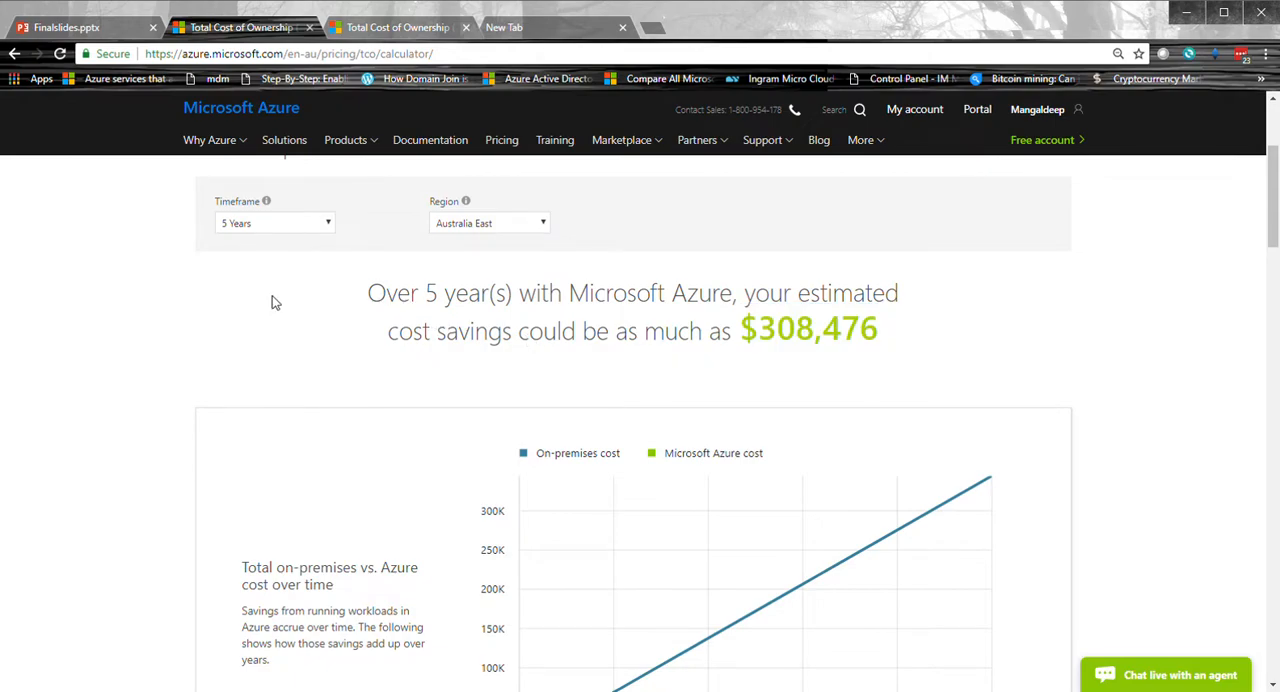
scroll("down", 3)
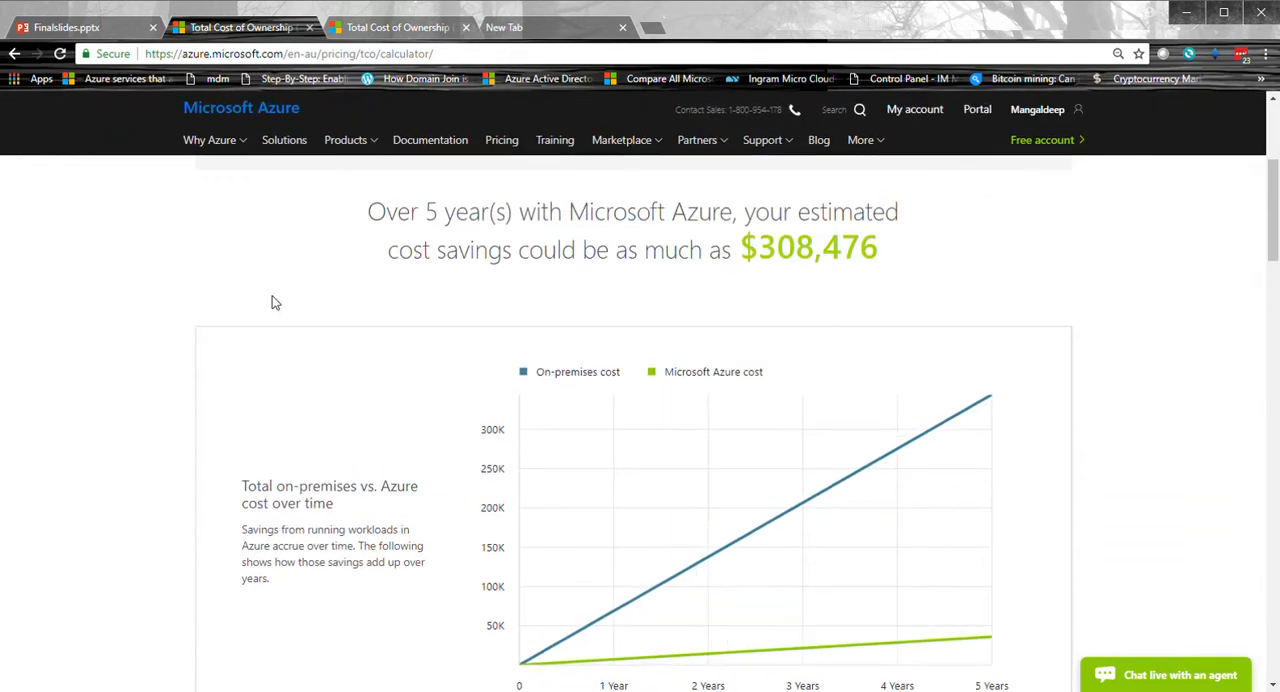
mouse_move(284, 316)
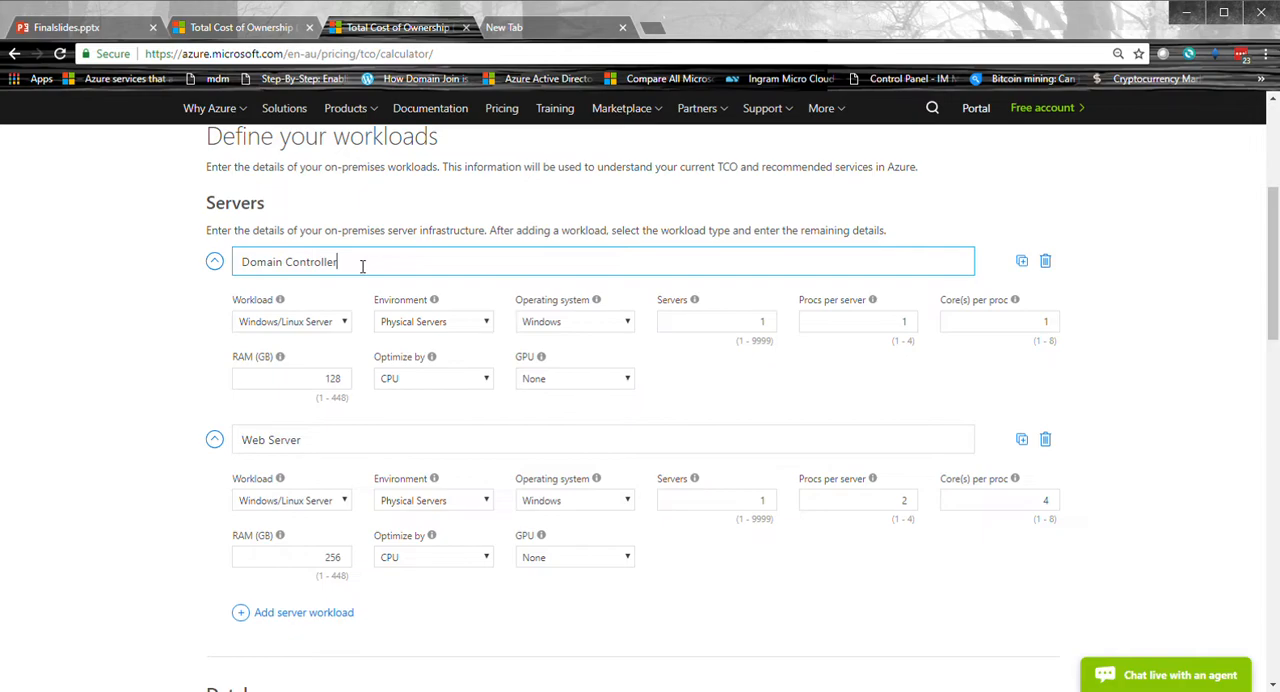
Step: Scroll through the Servers, Databases and Storage workloads and on to Adjust assumptions
scroll("down", 3)
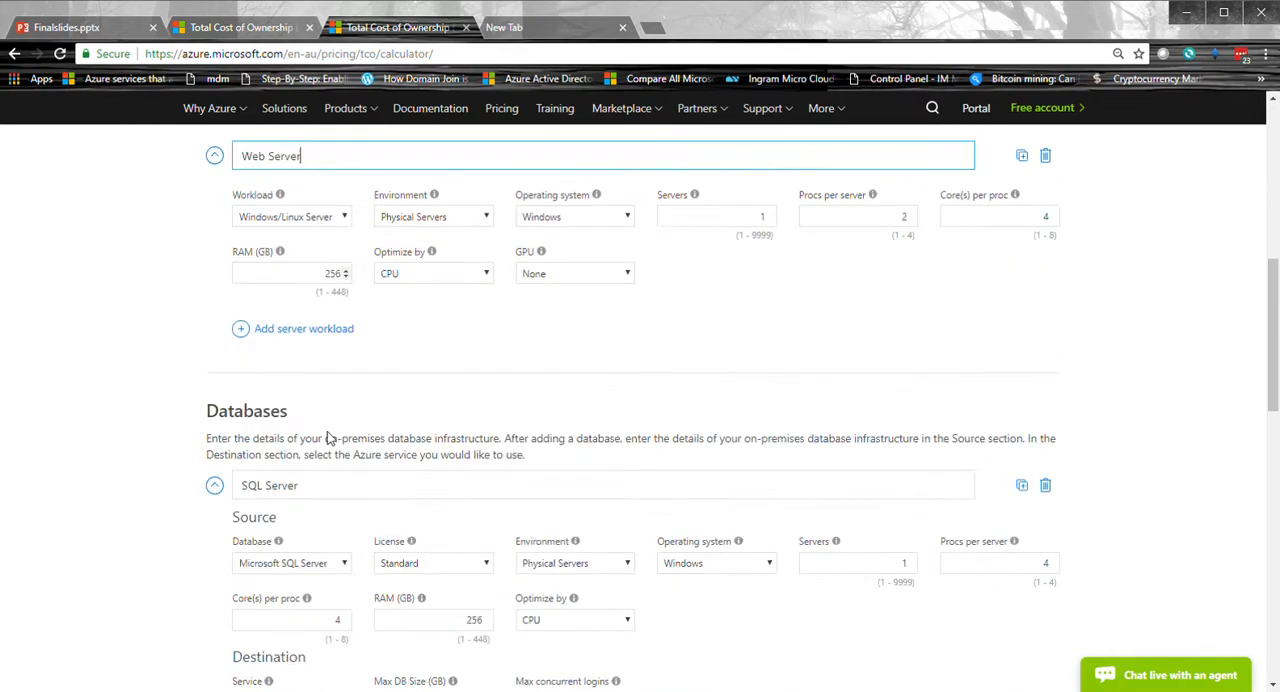
scroll("down", 3)
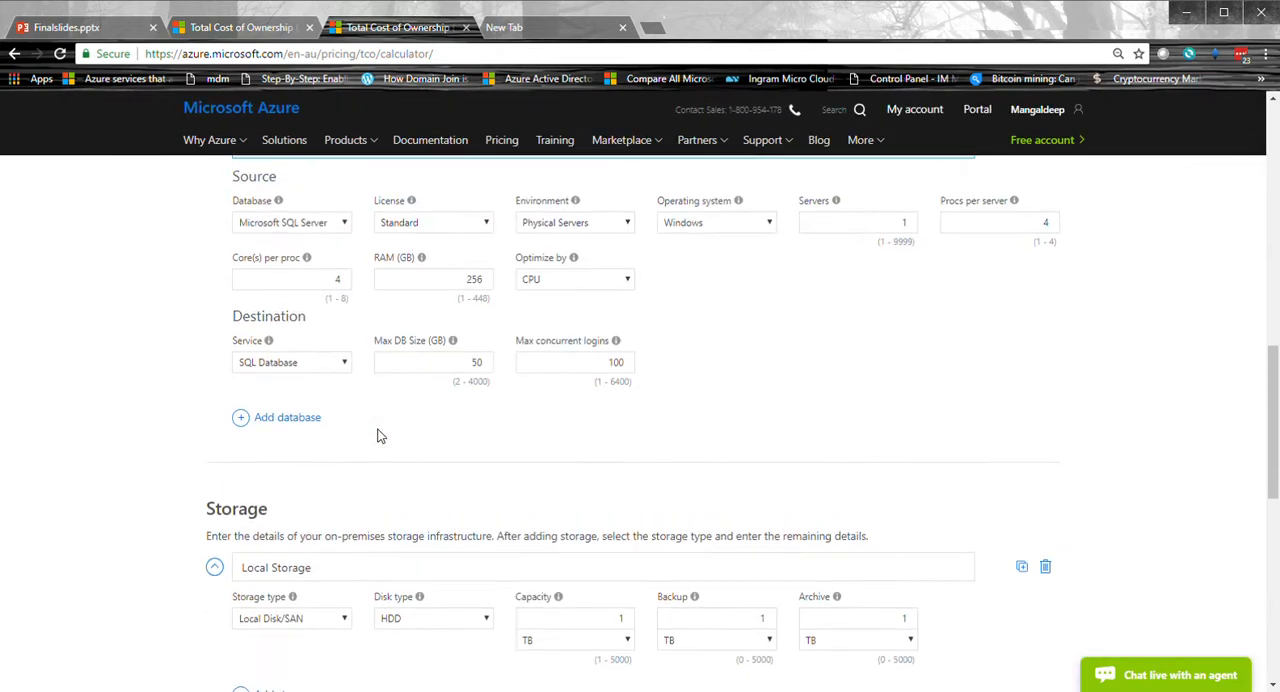
scroll("up", 3)
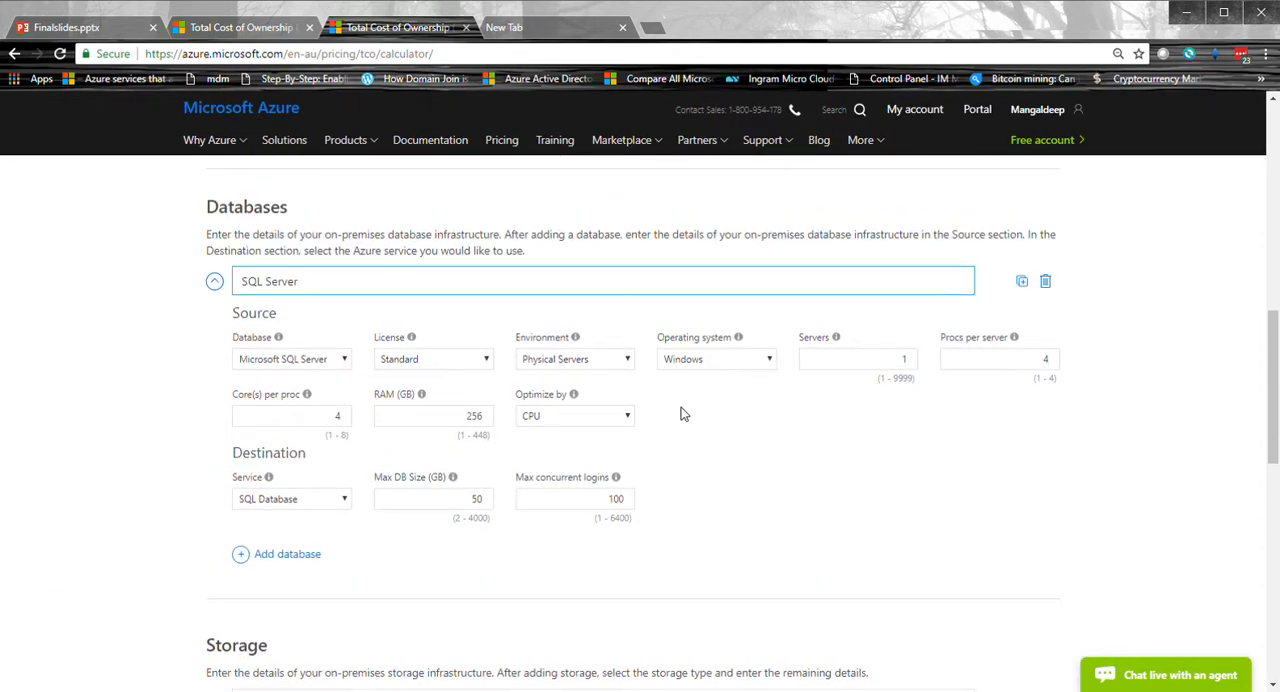
mouse_move(678, 430)
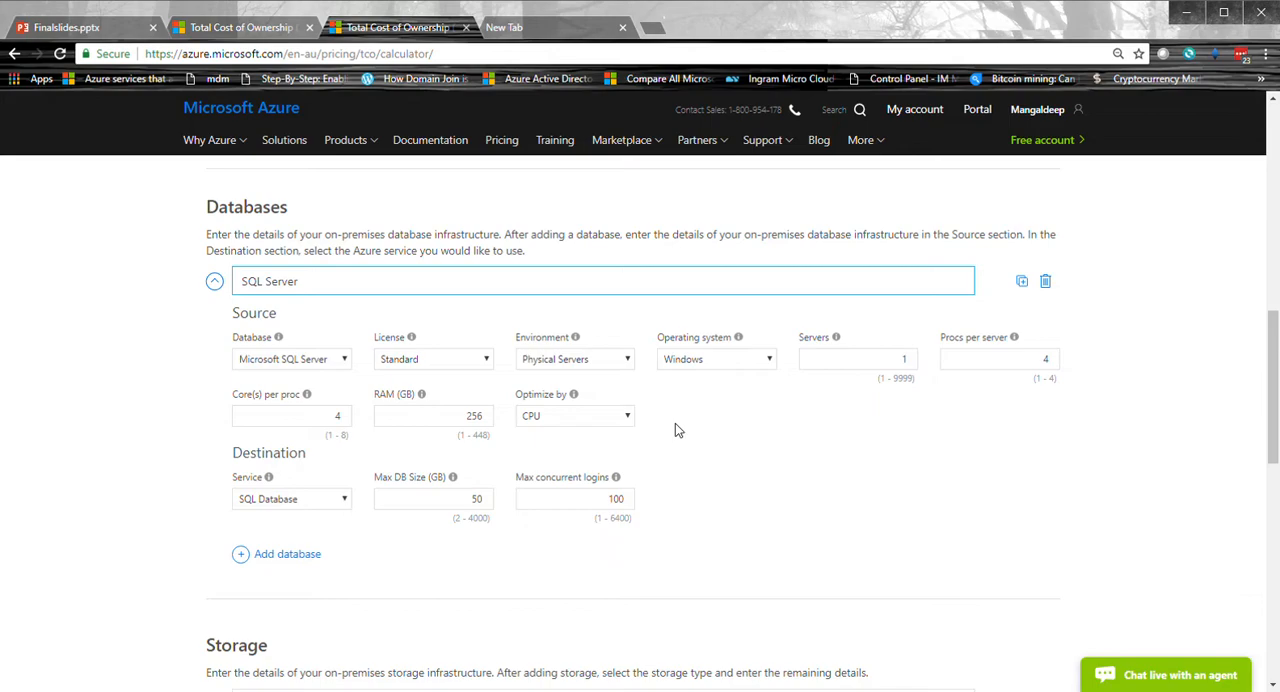
mouse_move(632, 416)
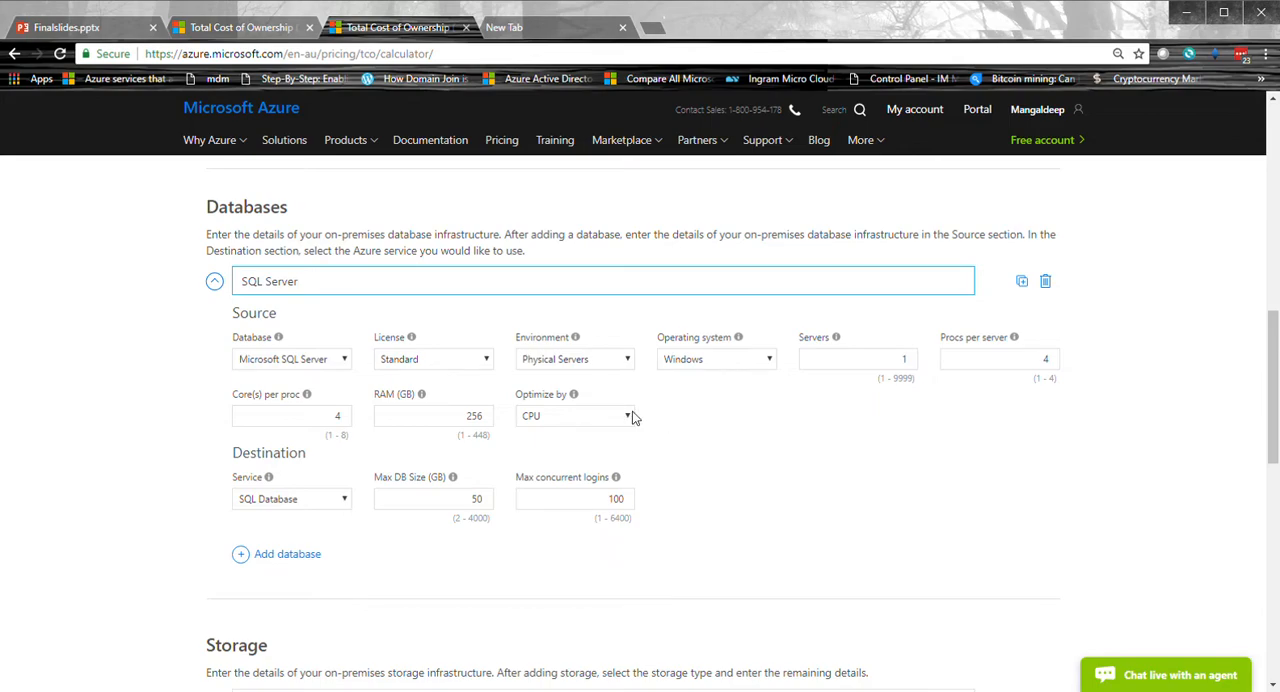
scroll("down", 3)
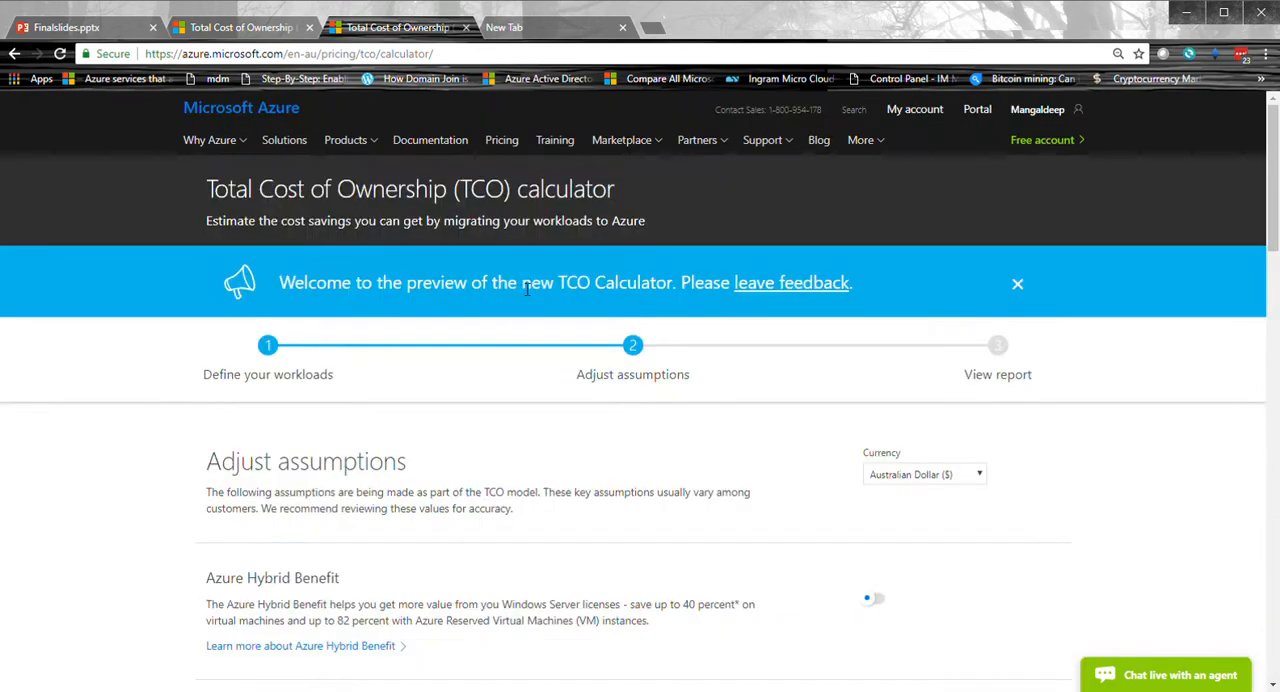
Step: Review storage, IT labor and other assumptions, then generate the $314,280 East US report
scroll("down", 3)
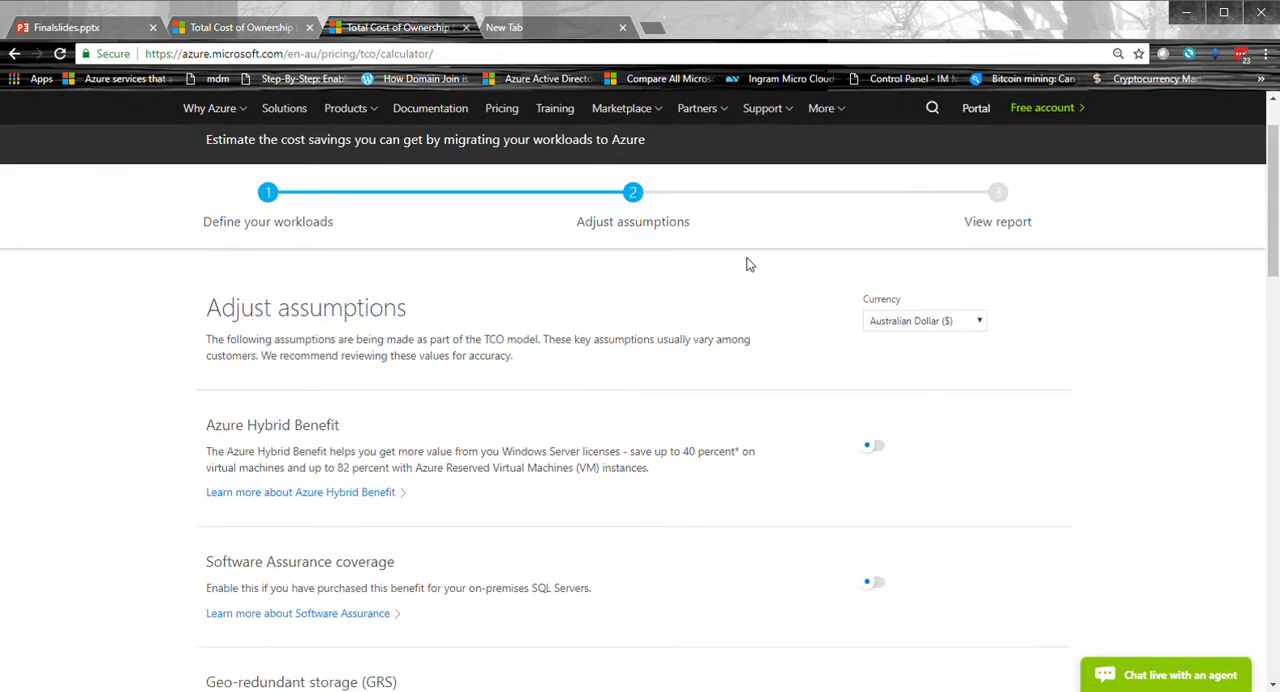
scroll("down", 3)
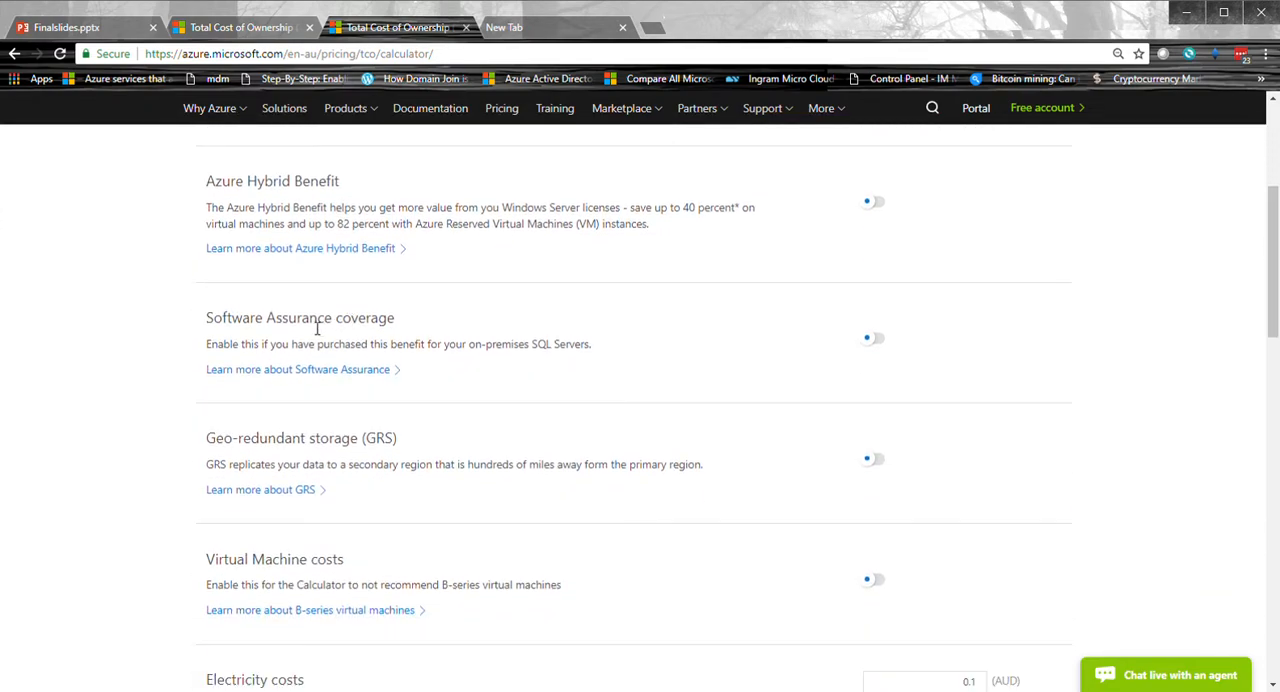
mouse_move(904, 330)
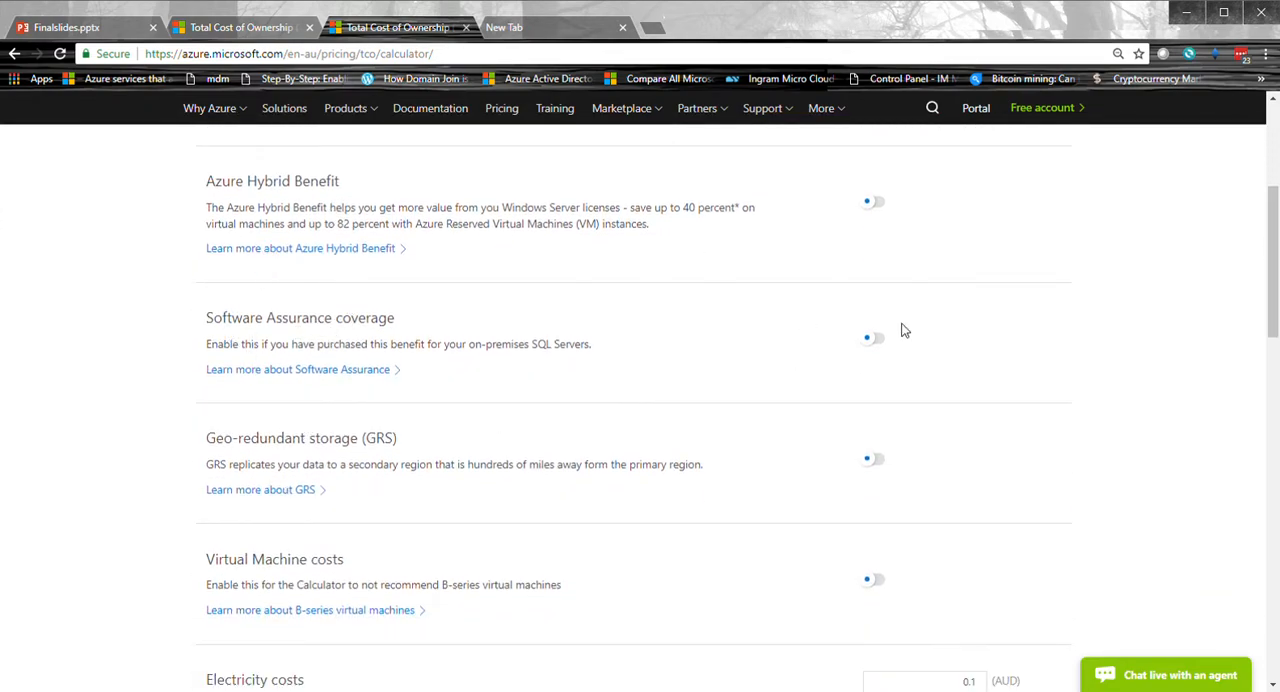
mouse_move(696, 336)
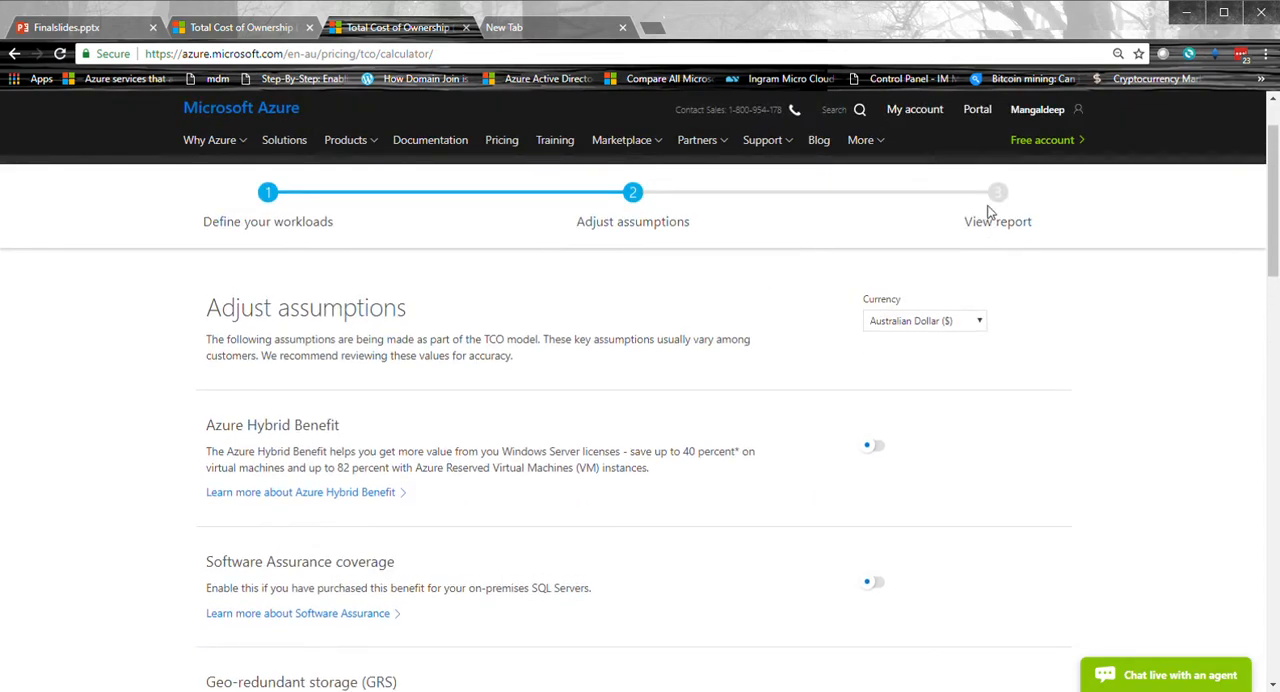
scroll("down", 3)
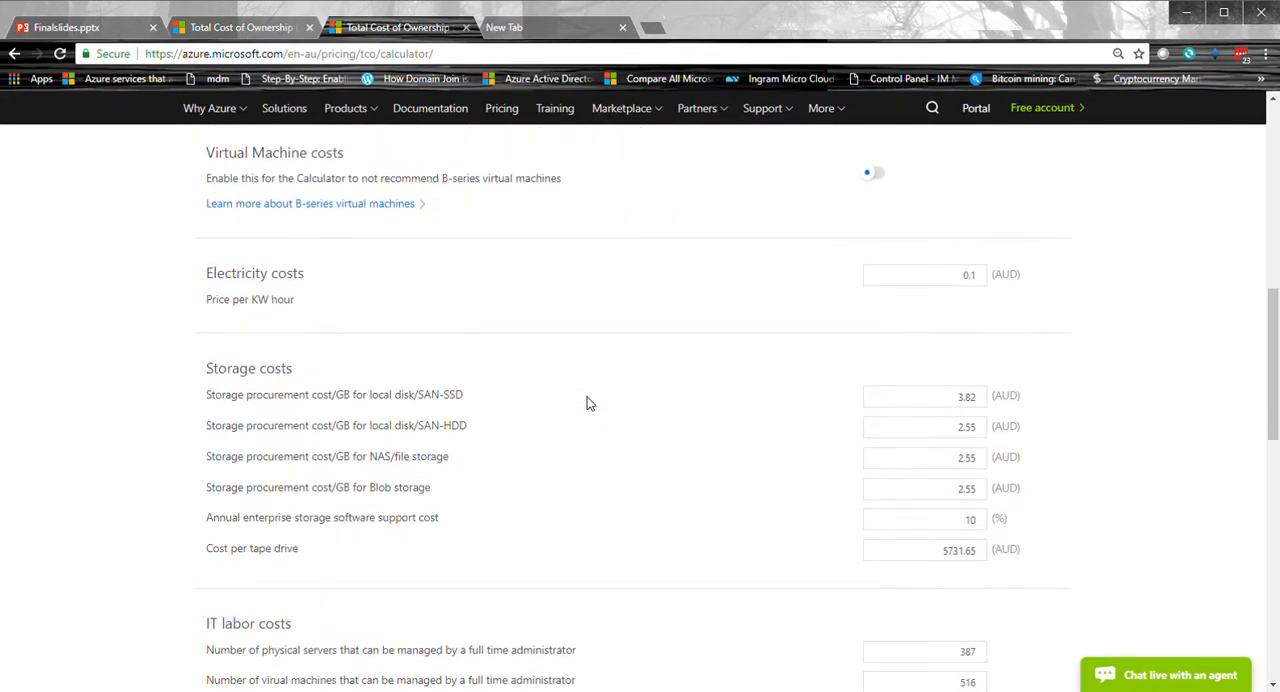
scroll("down", 3)
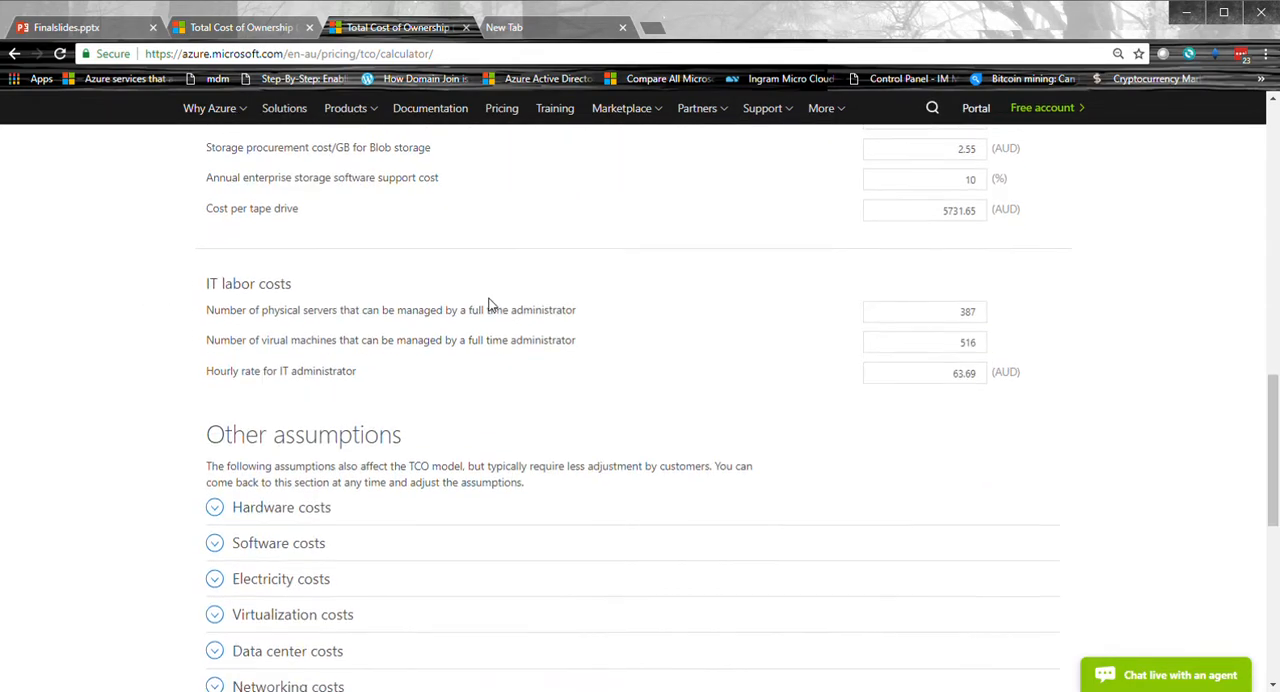
left_click(280, 506)
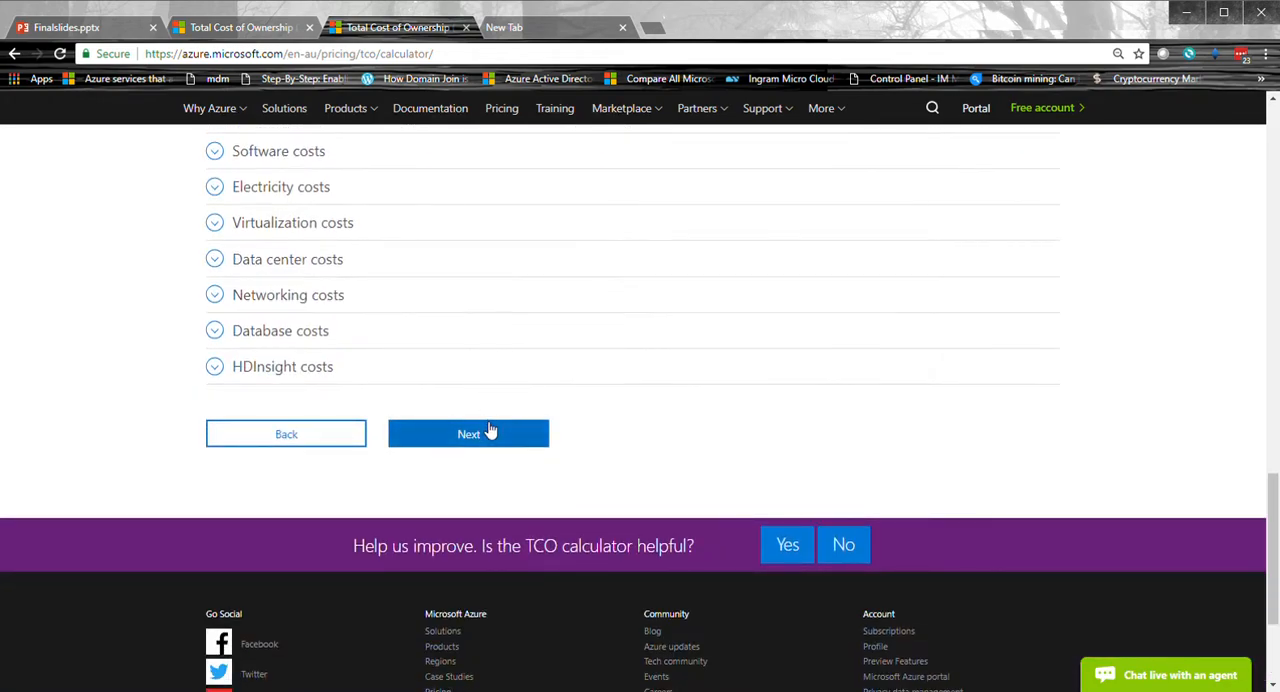
left_click(468, 432)
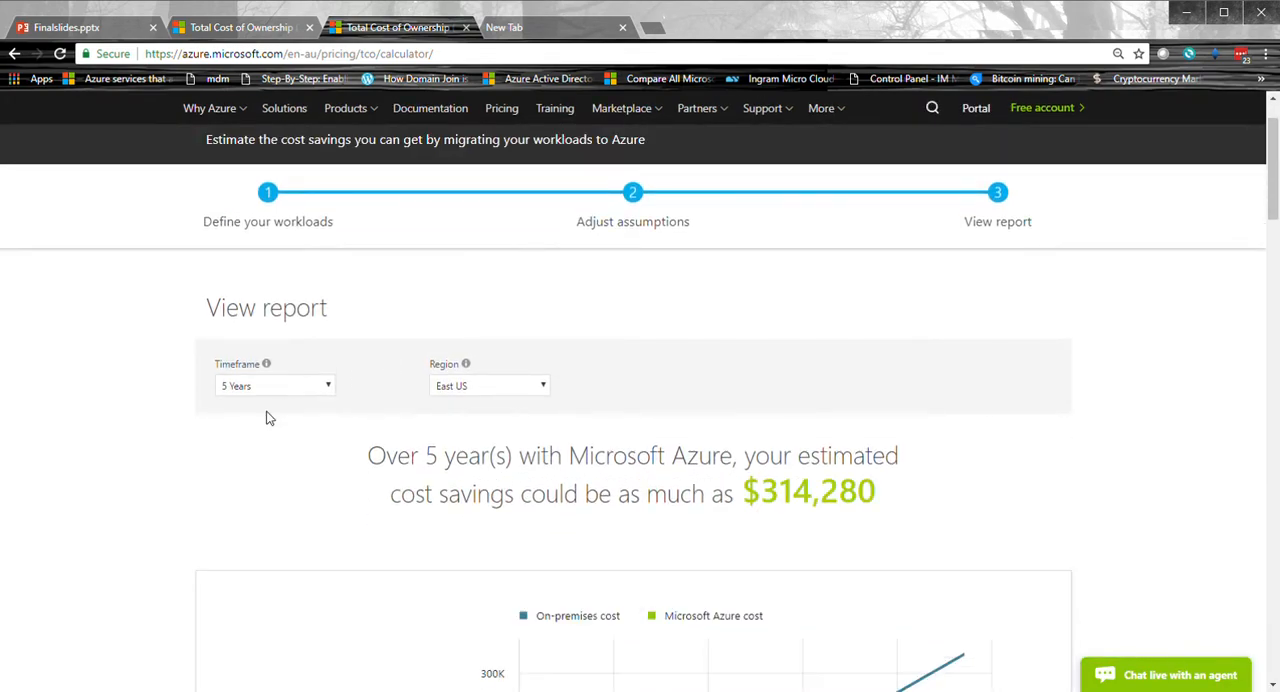
Step: Set the report region to Australia East, giving $344,411 on-premises vs $35,935 Azure over 5 years
left_click(488, 384)
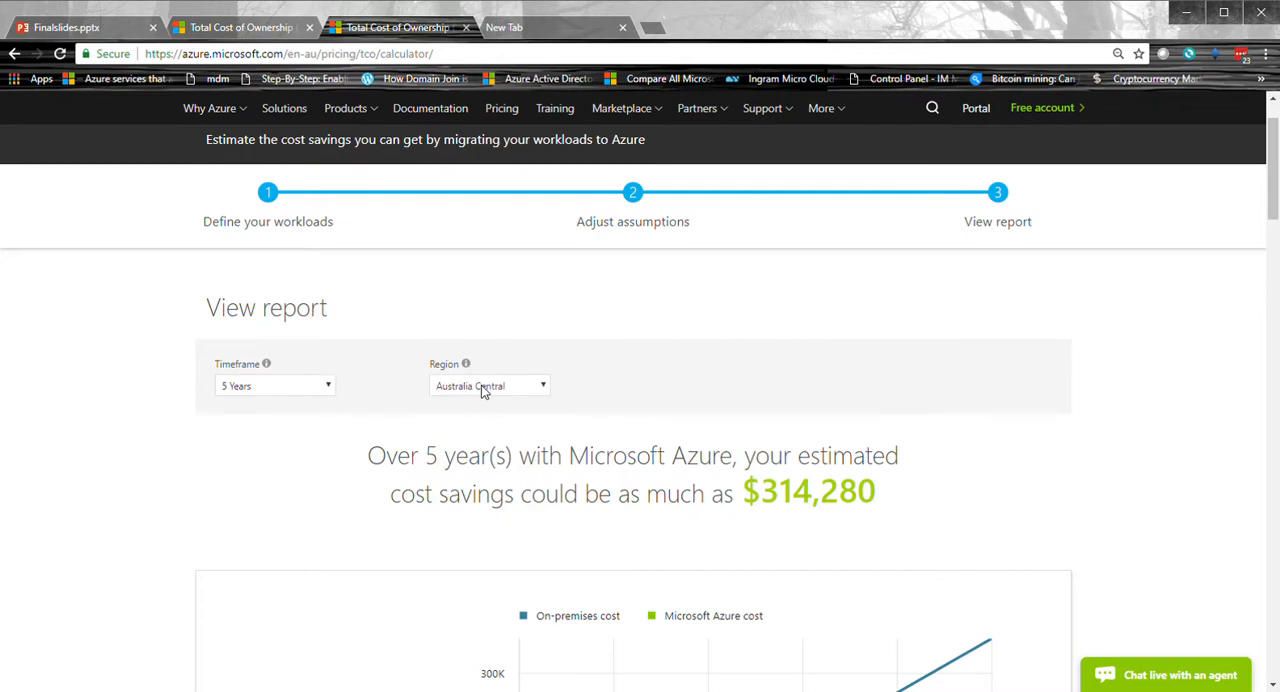
left_click(488, 384)
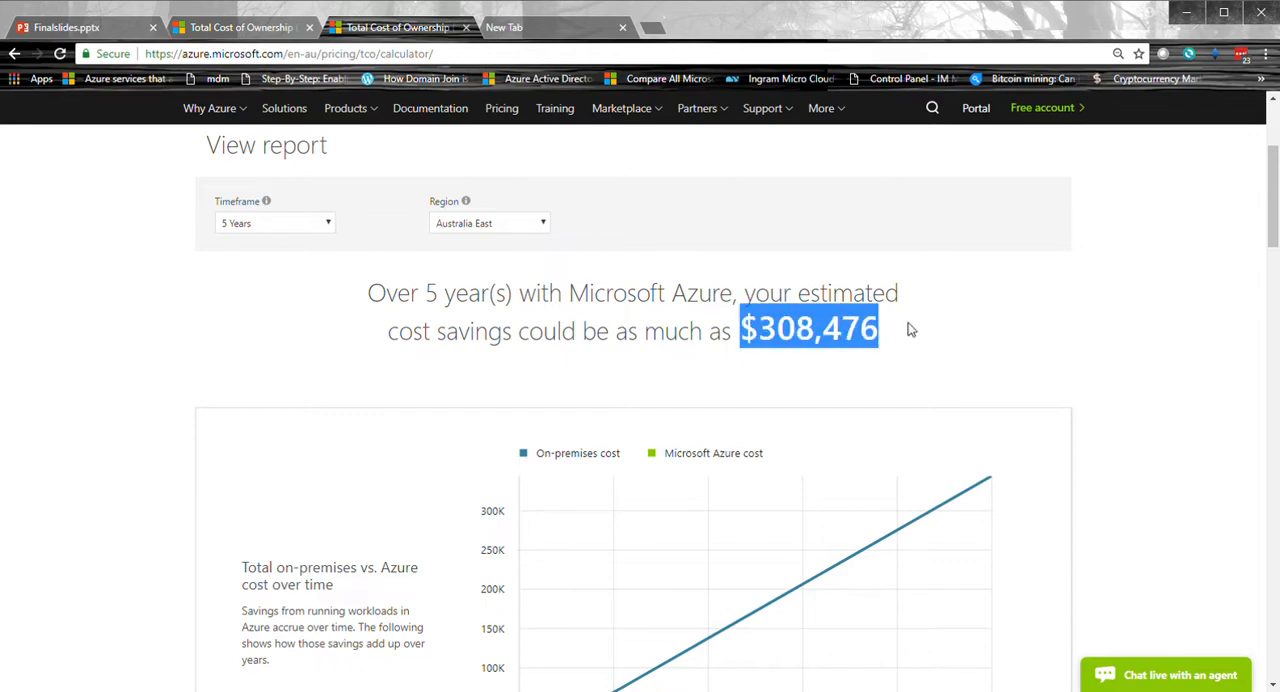
scroll("down", 3)
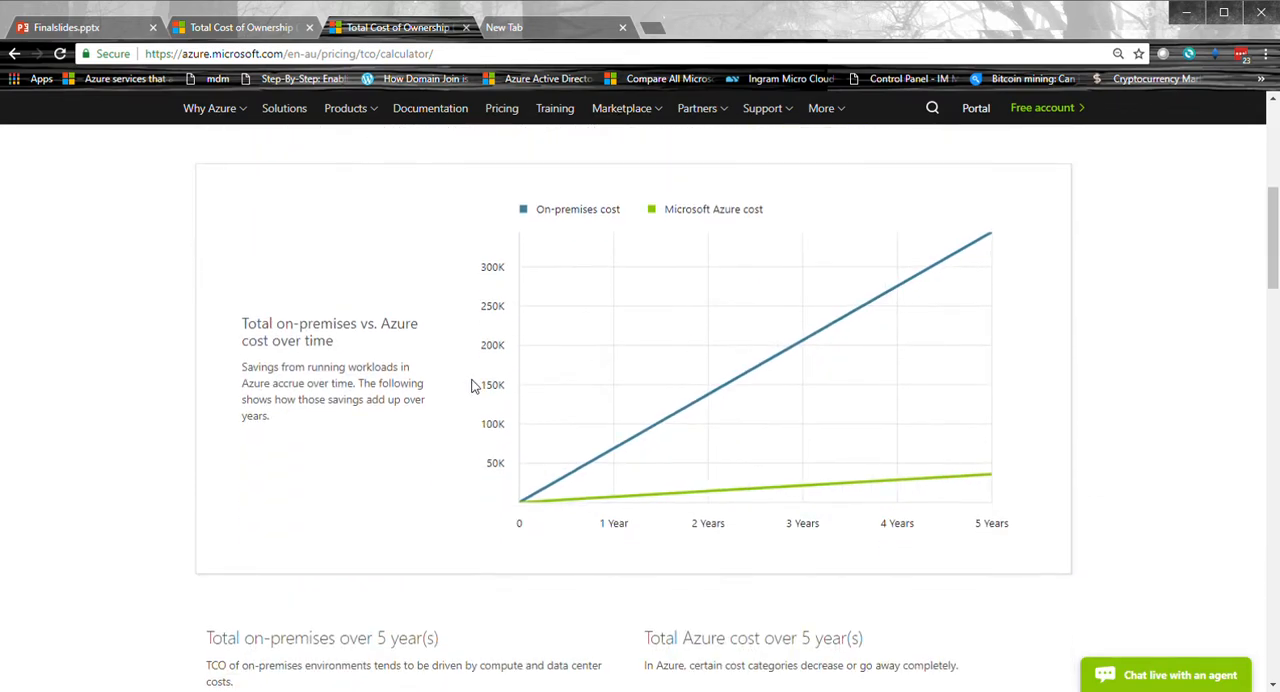
mouse_move(418, 402)
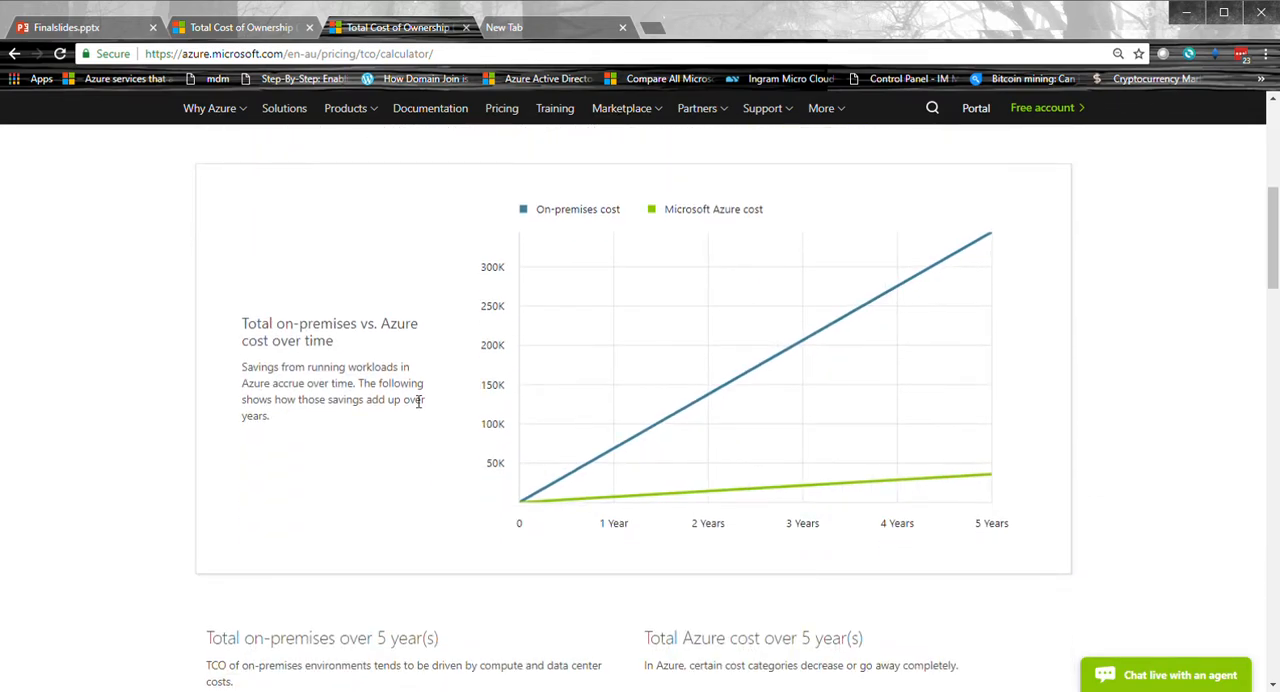
mouse_move(1046, 522)
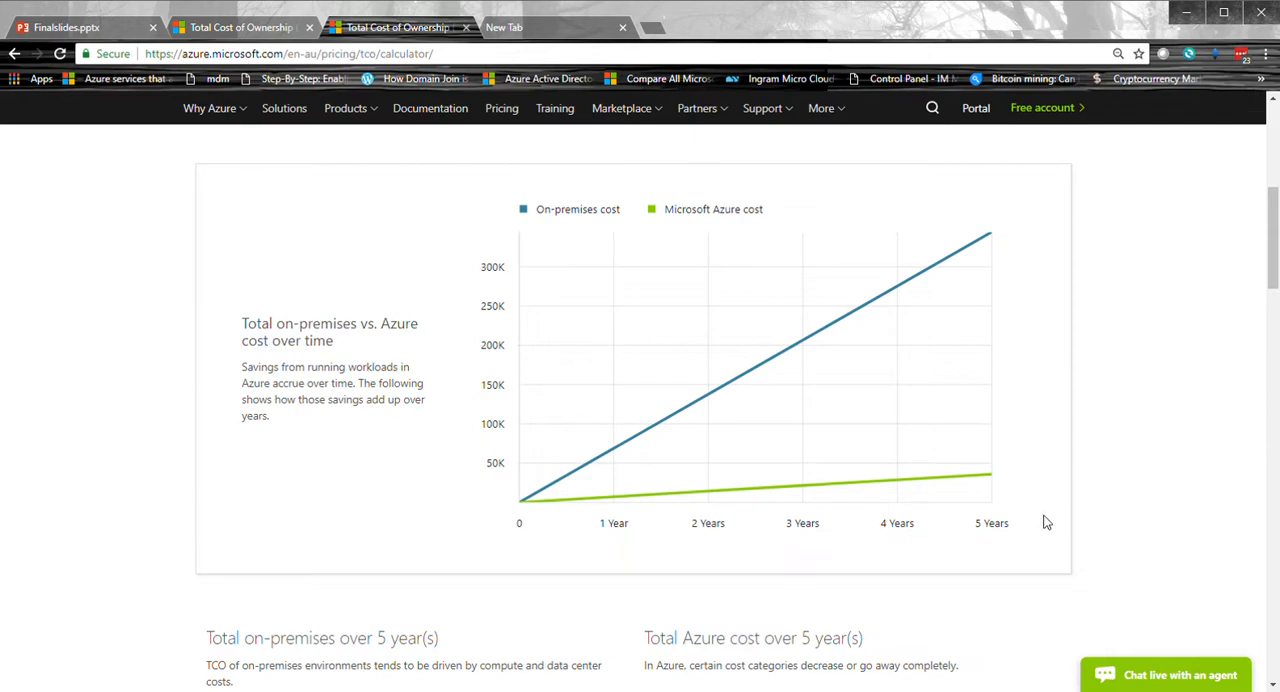
mouse_move(984, 482)
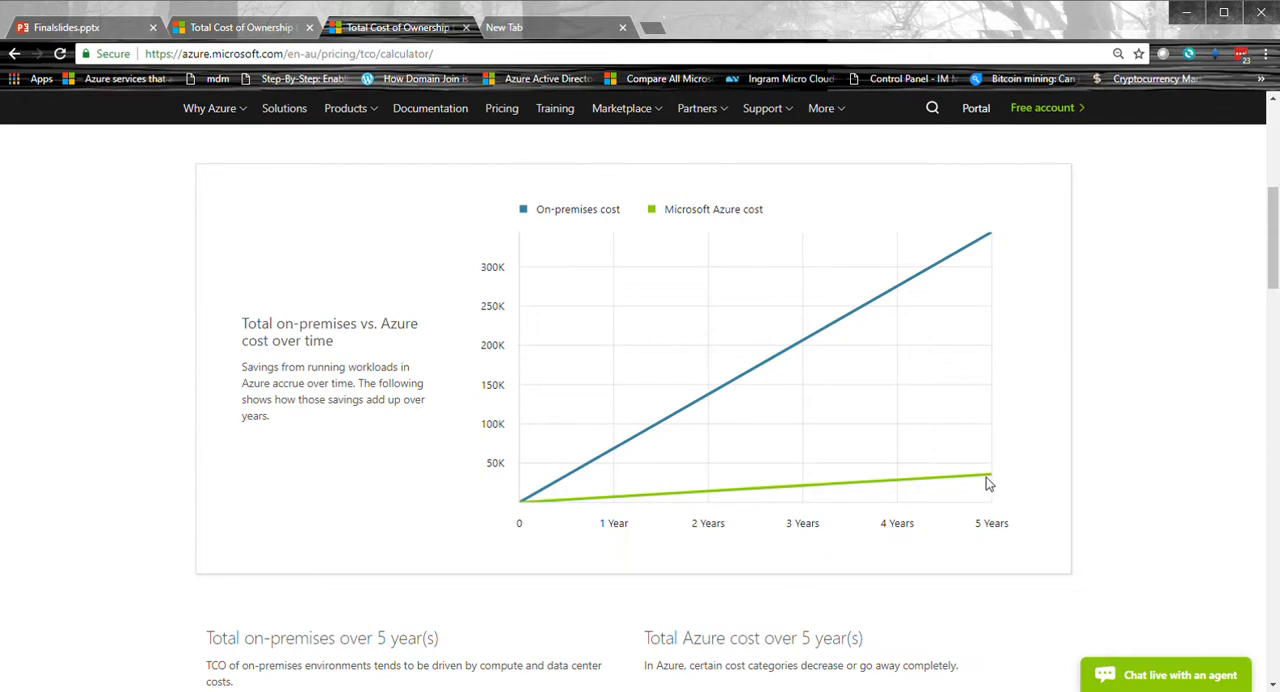
mouse_move(976, 220)
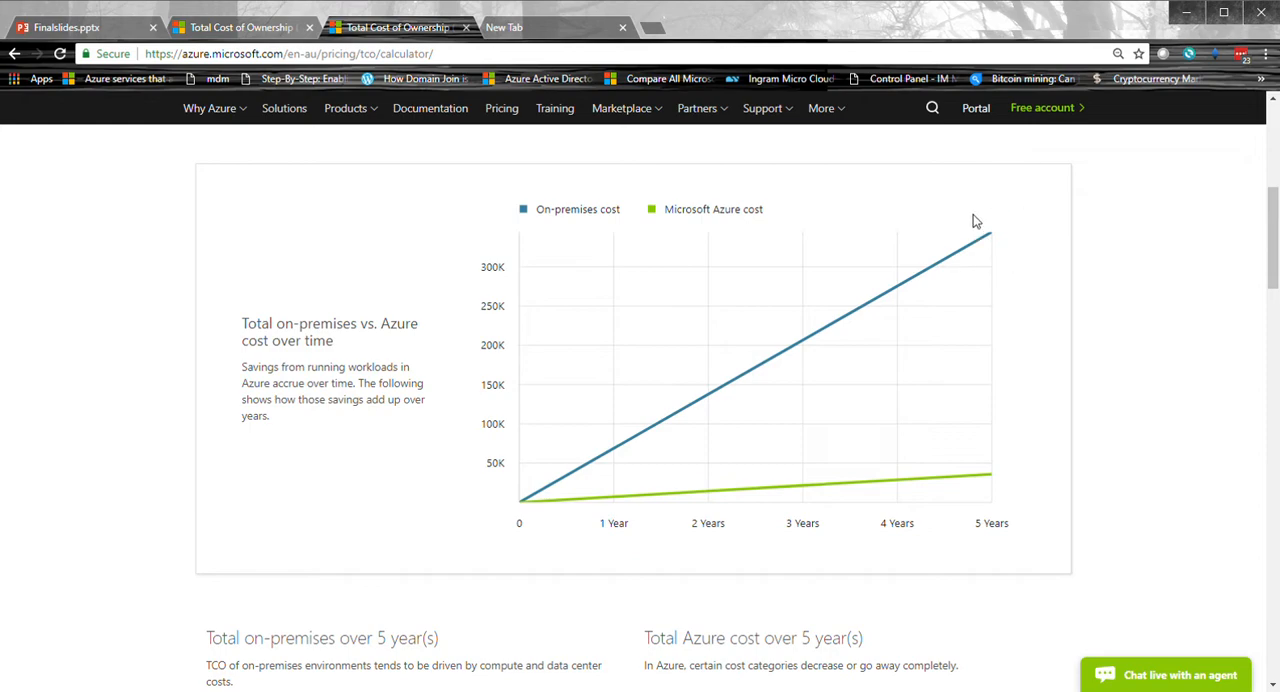
scroll("down", 3)
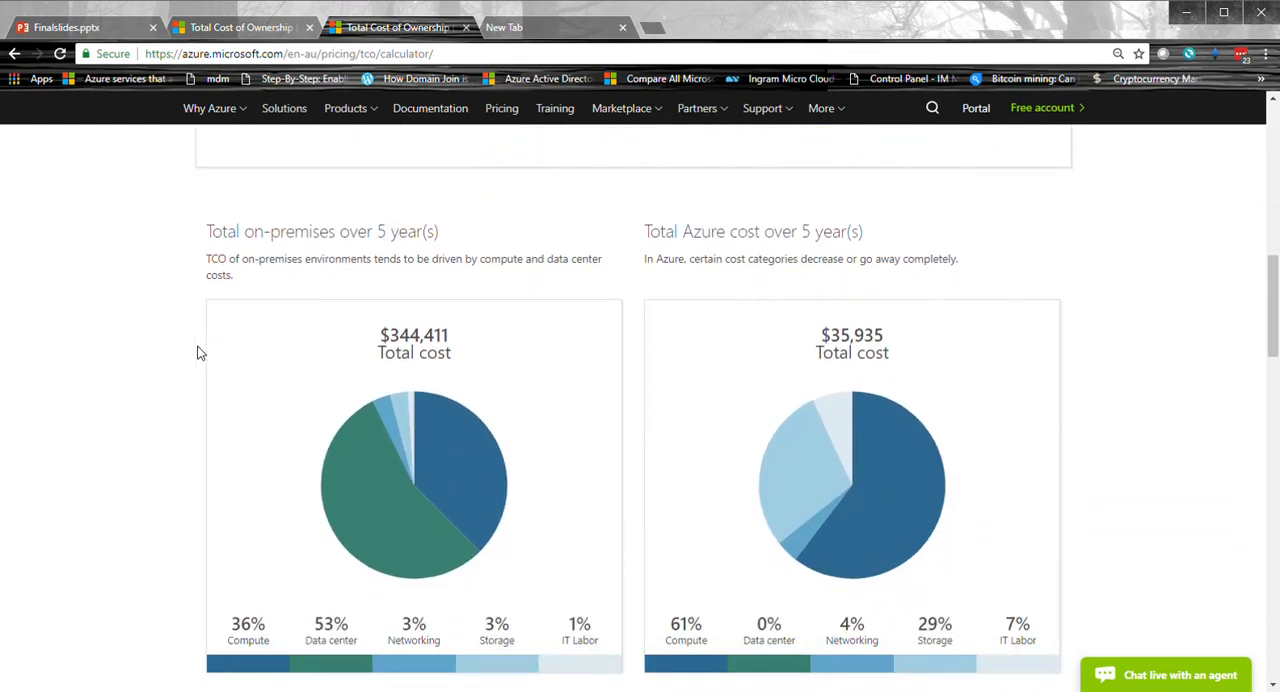
scroll("down", 3)
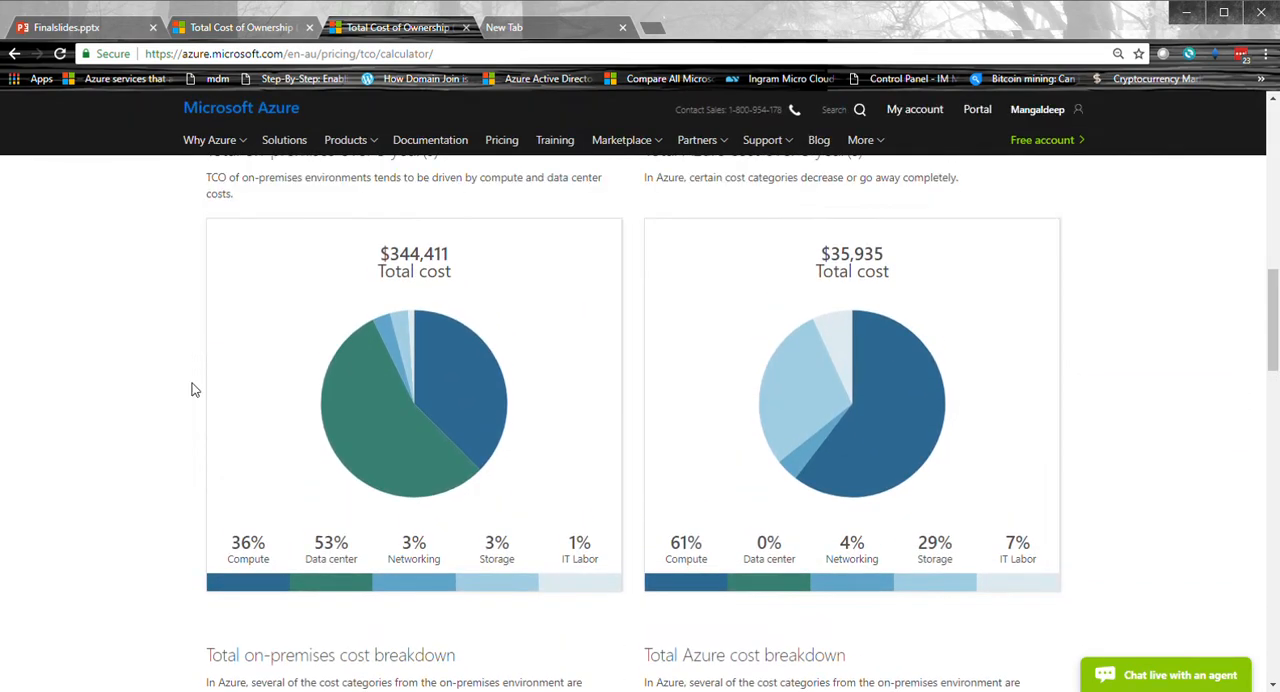
double_click(330, 544)
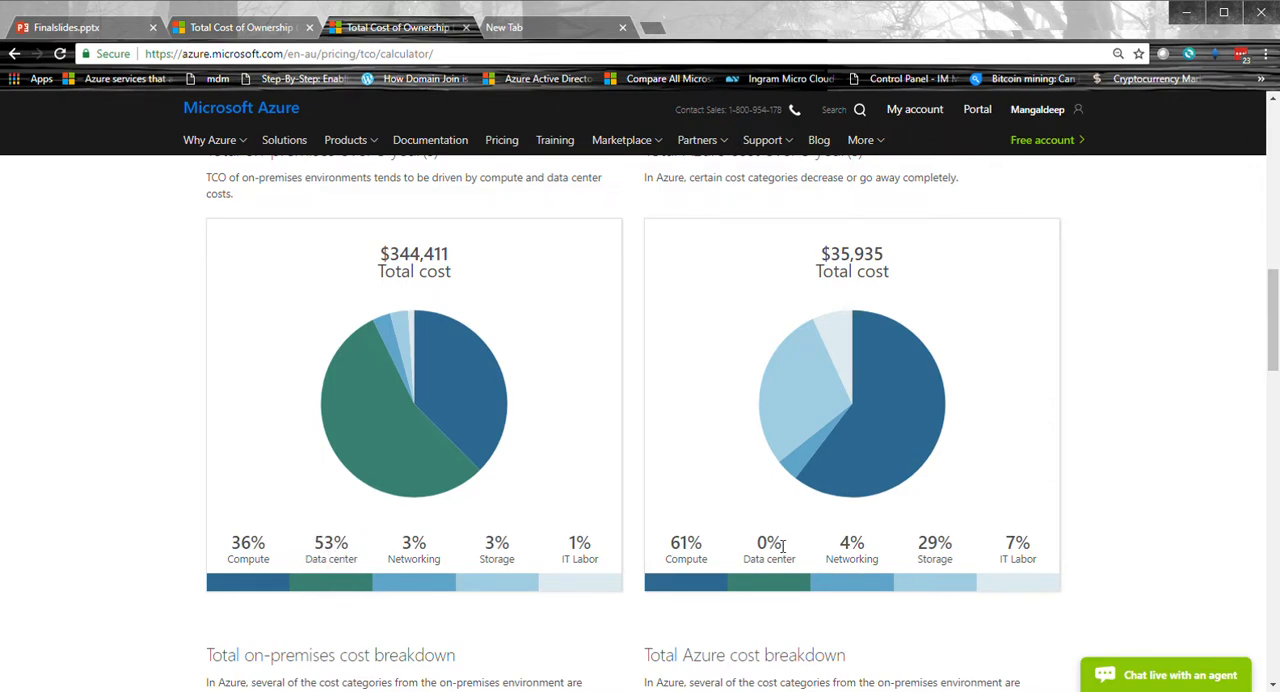
double_click(768, 542)
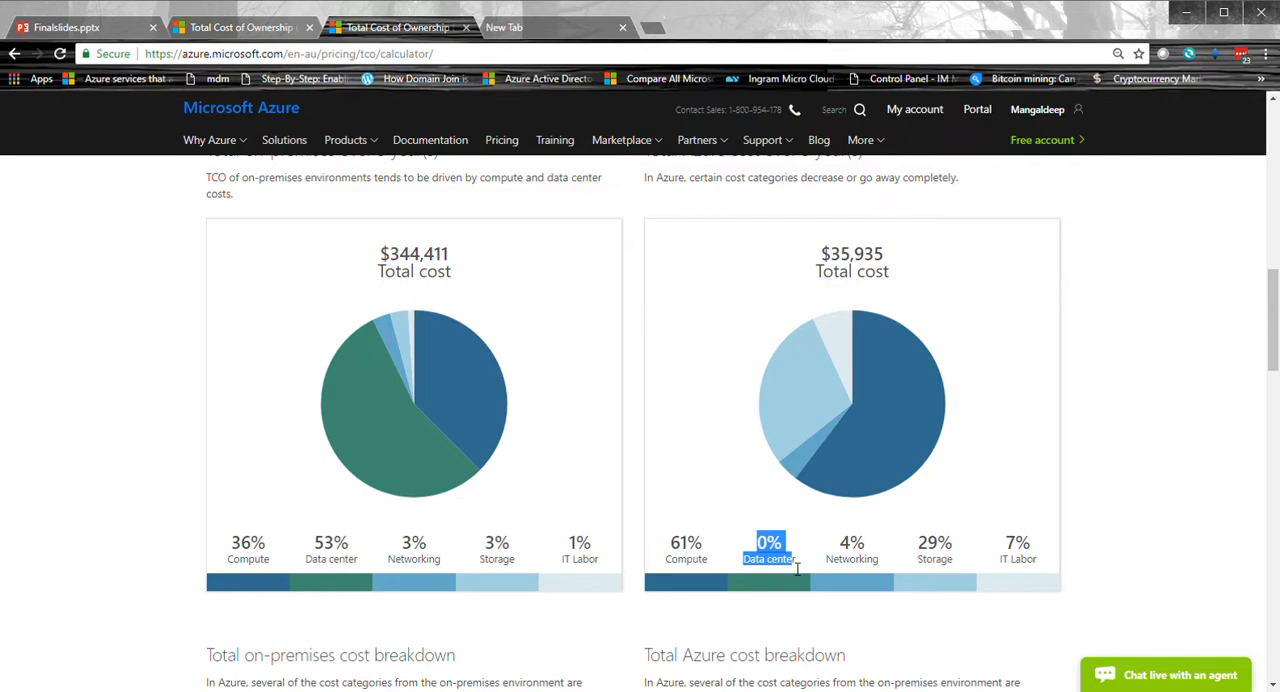
mouse_move(796, 564)
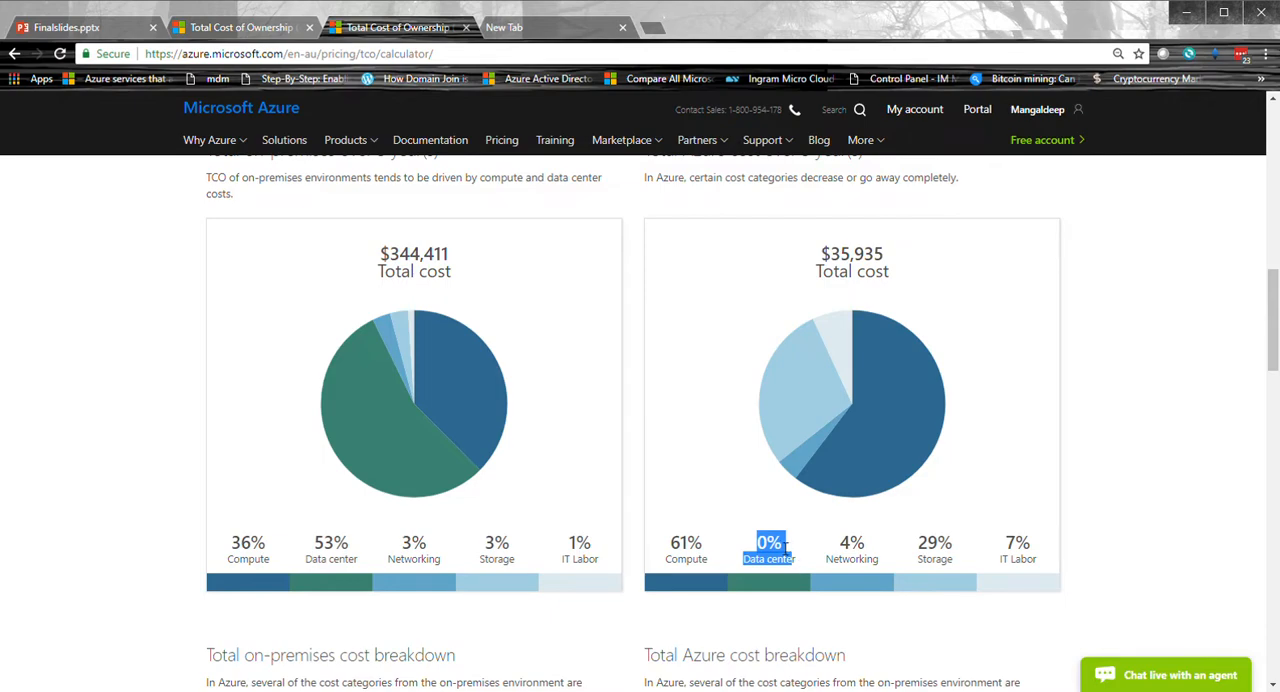
scroll("down", 3)
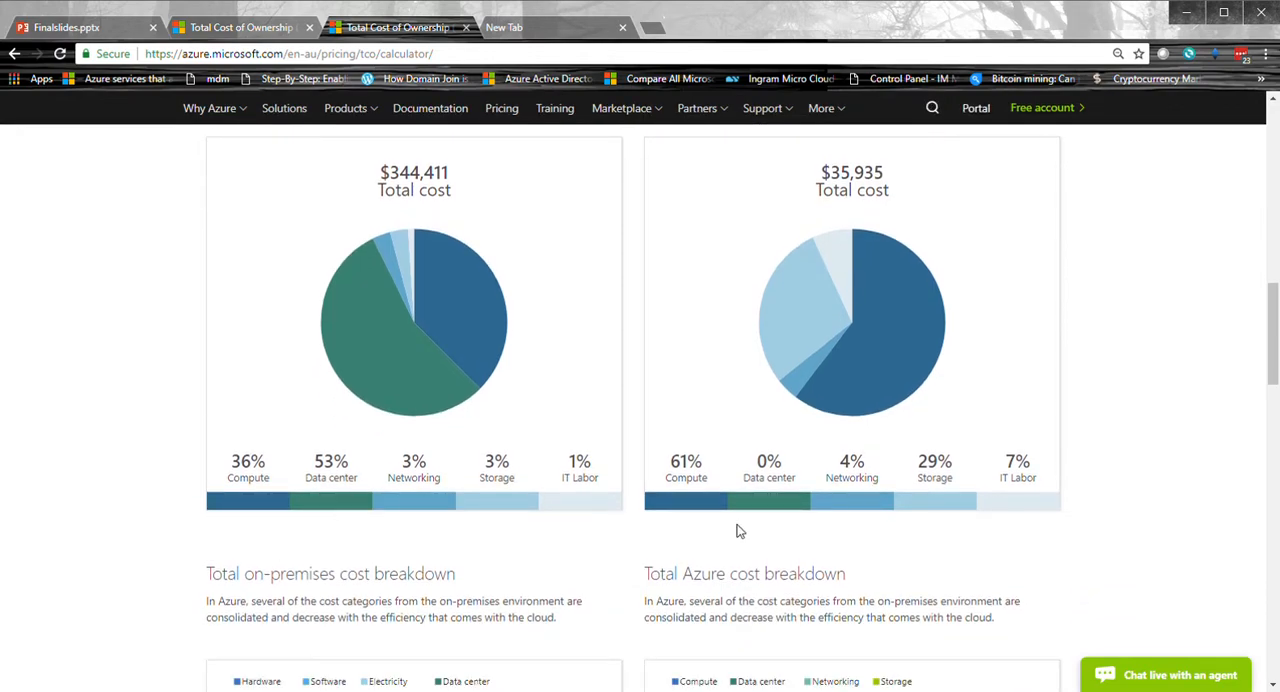
mouse_move(934, 464)
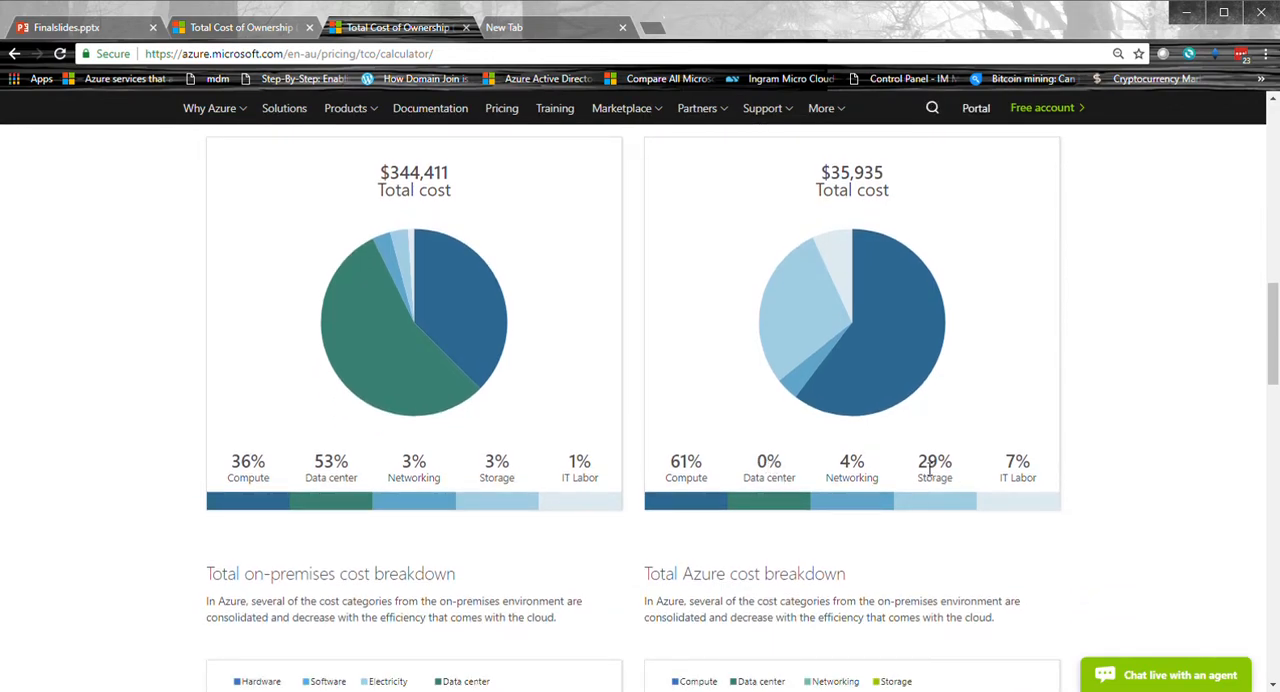
mouse_move(248, 470)
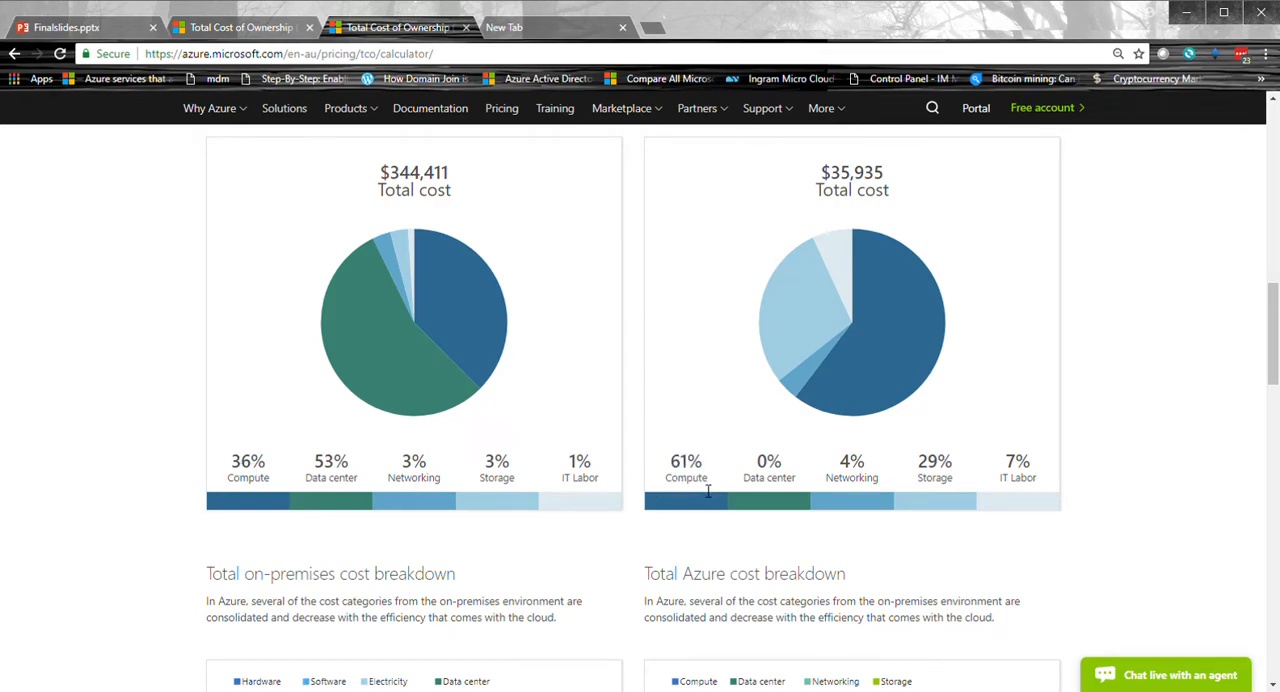
scroll("down", 3)
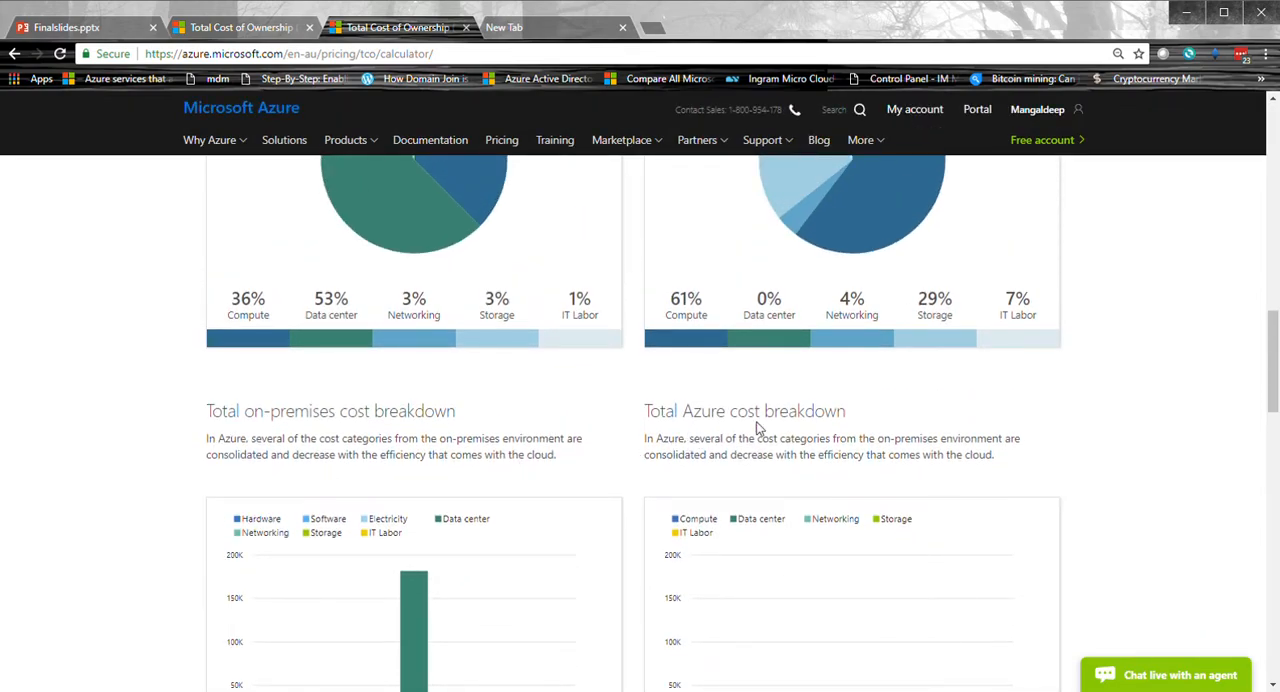
scroll("down", 3)
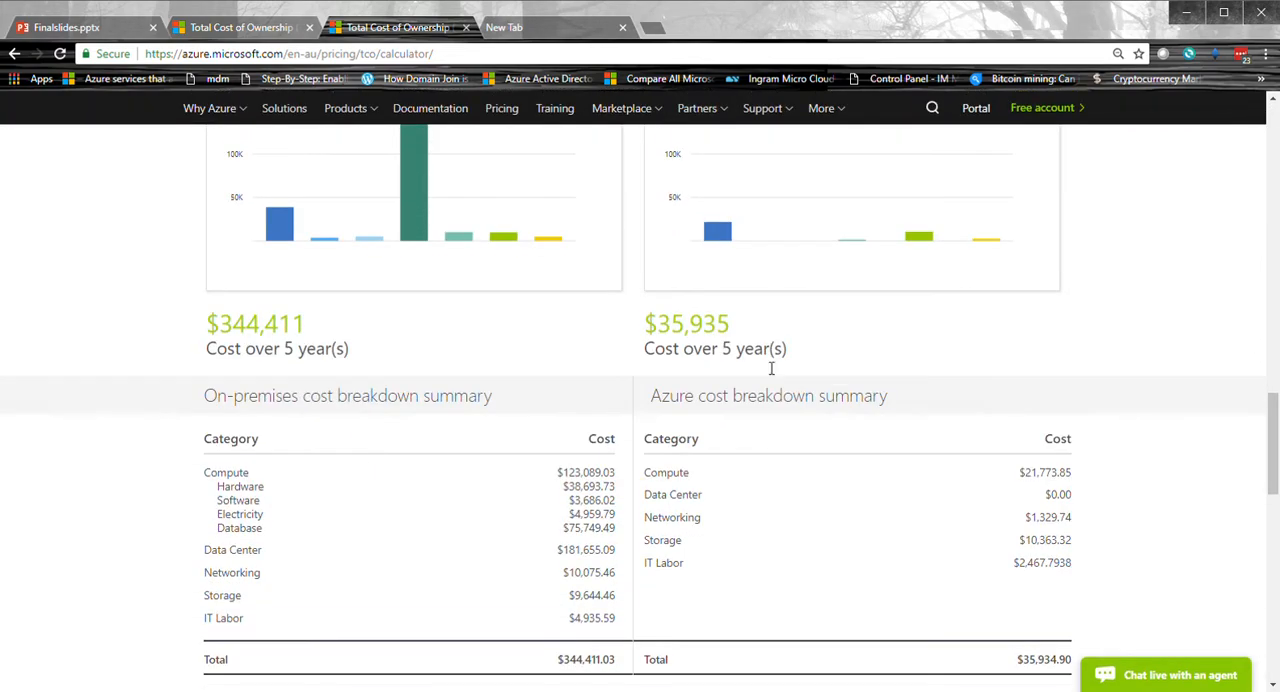
mouse_move(732, 344)
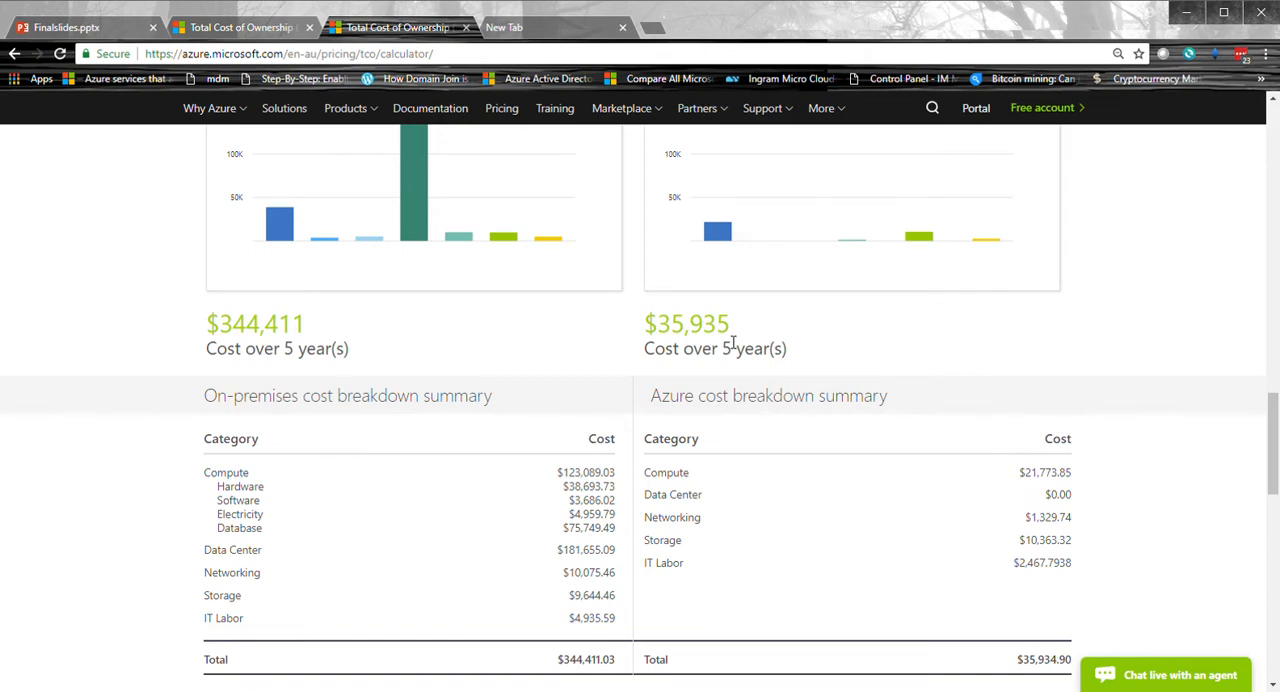
mouse_move(728, 408)
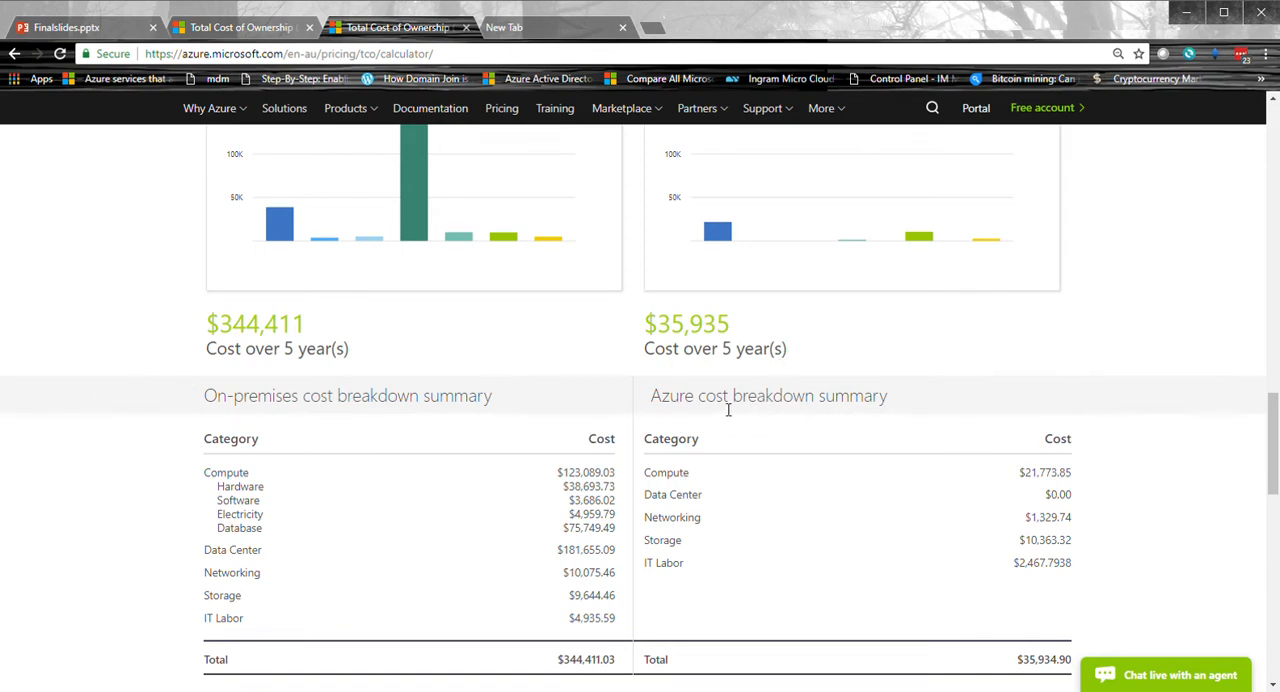
scroll("down", 3)
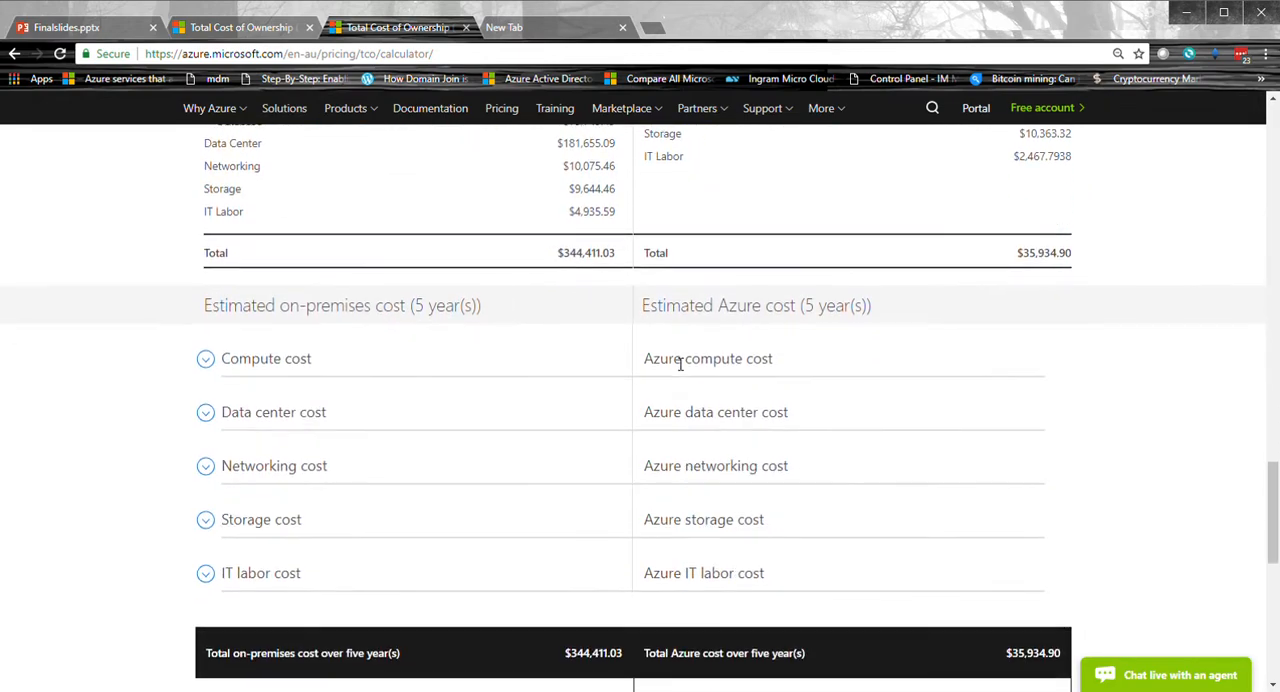
scroll("down", 3)
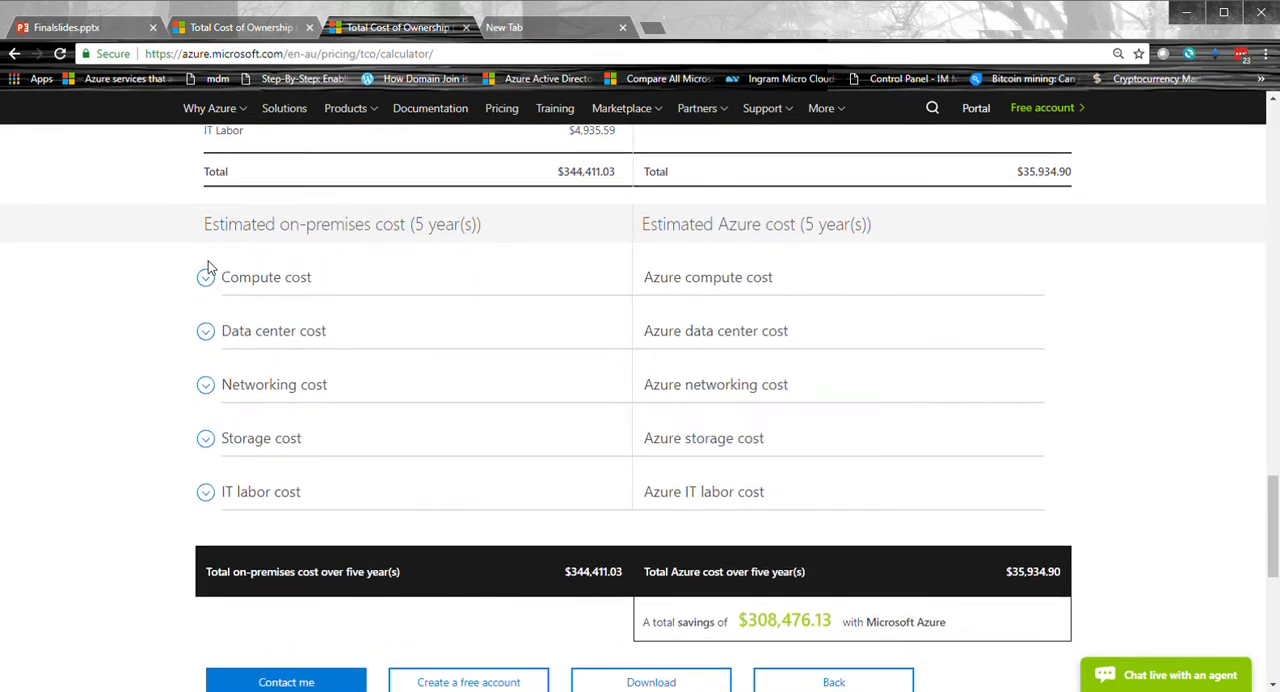
mouse_move(228, 292)
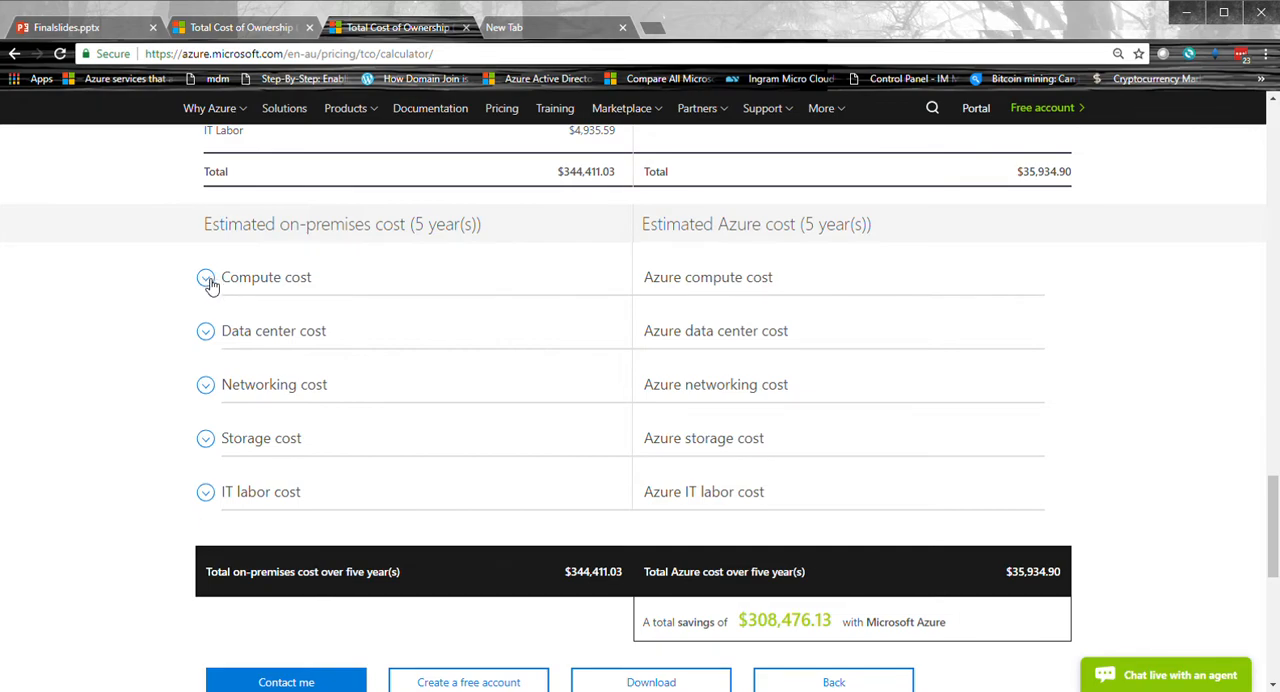
scroll("down", 3)
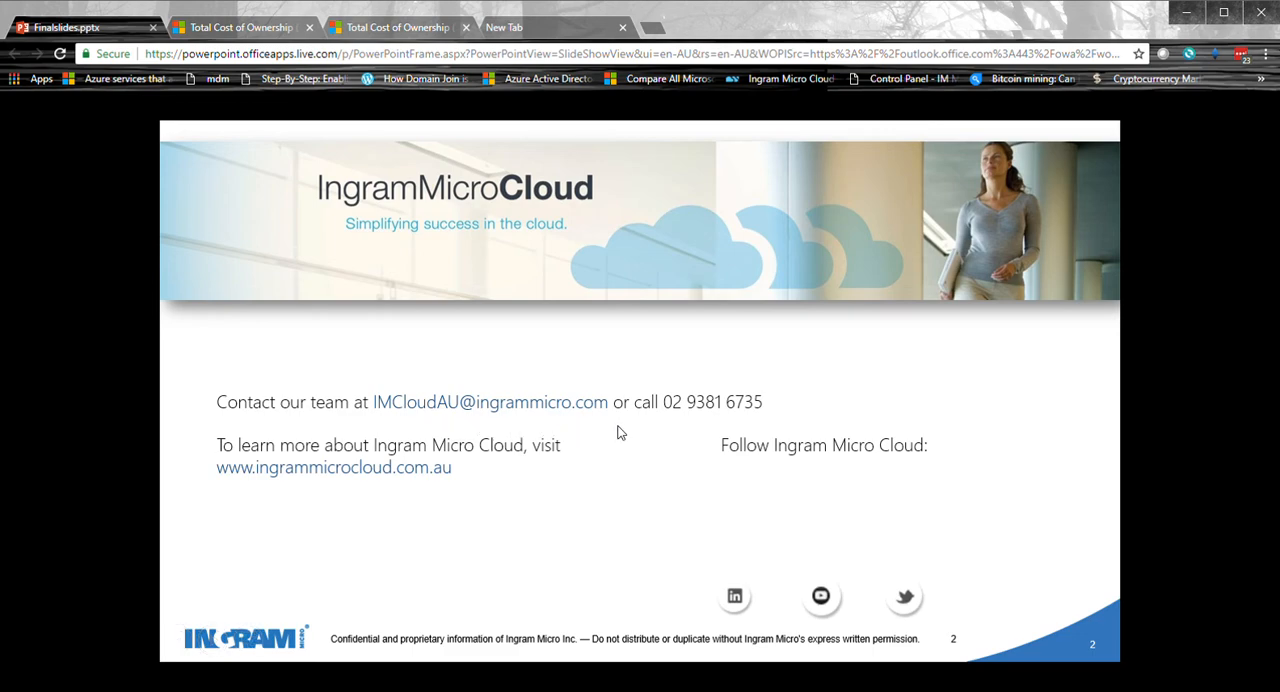
mouse_move(712, 408)
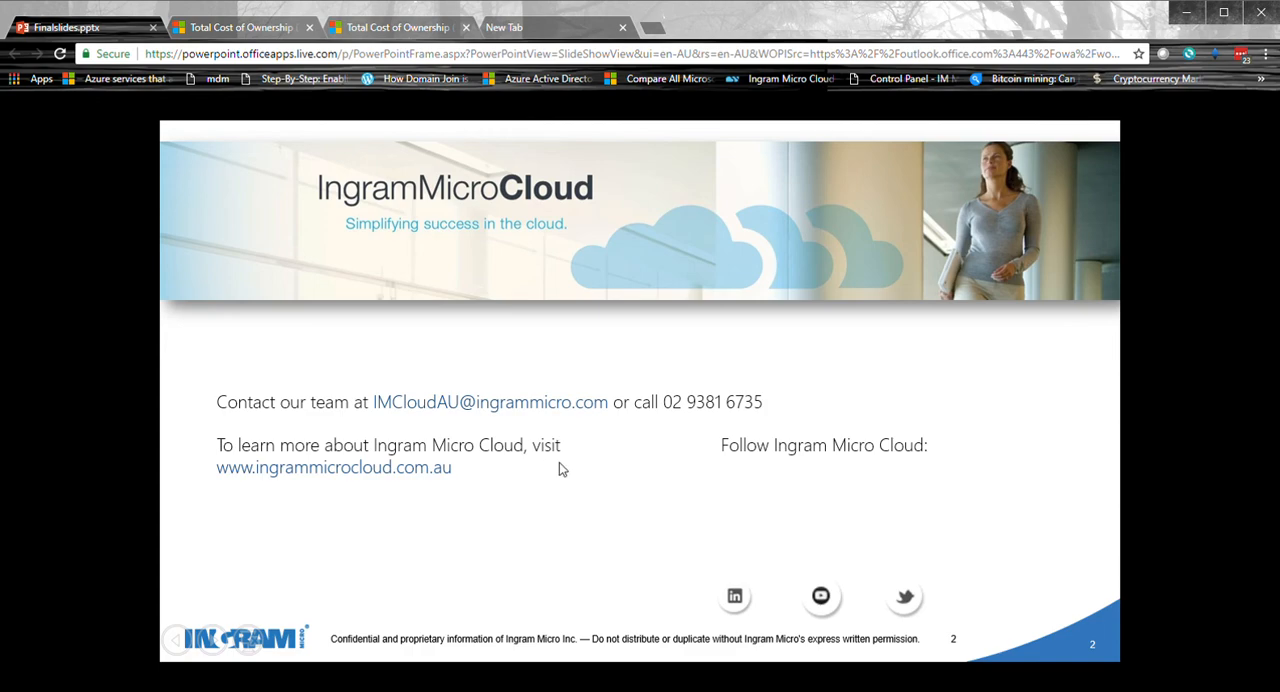
mouse_move(518, 462)
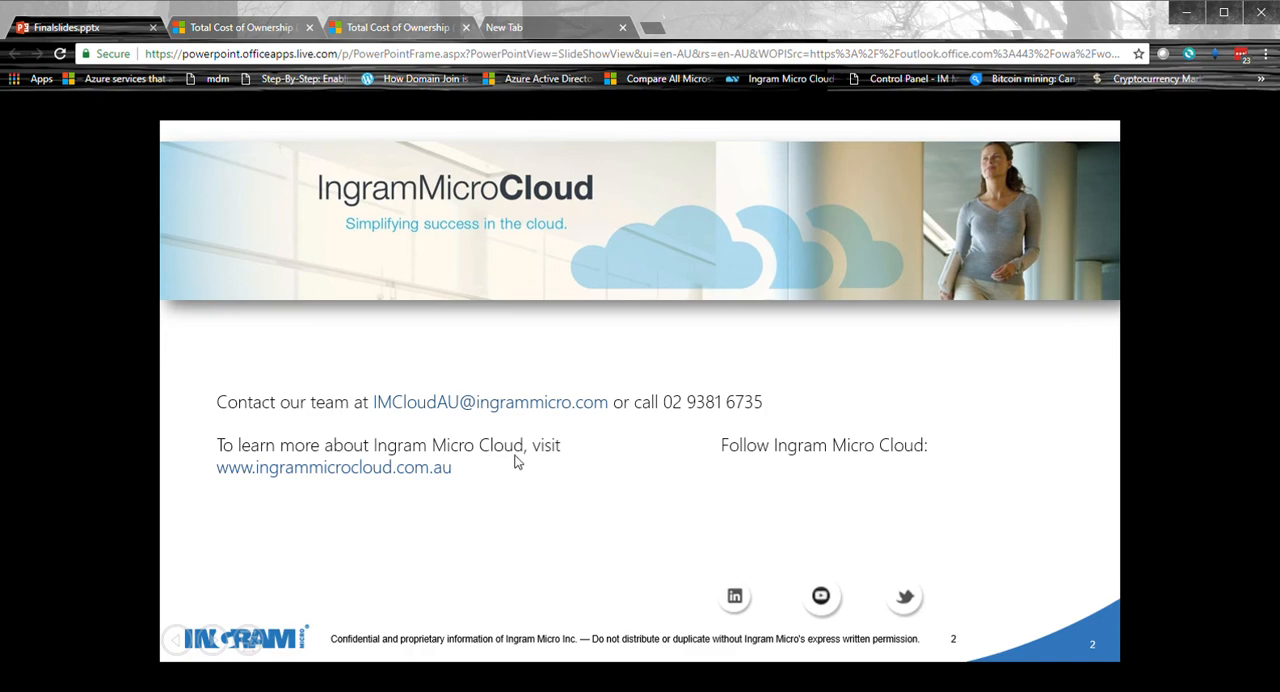